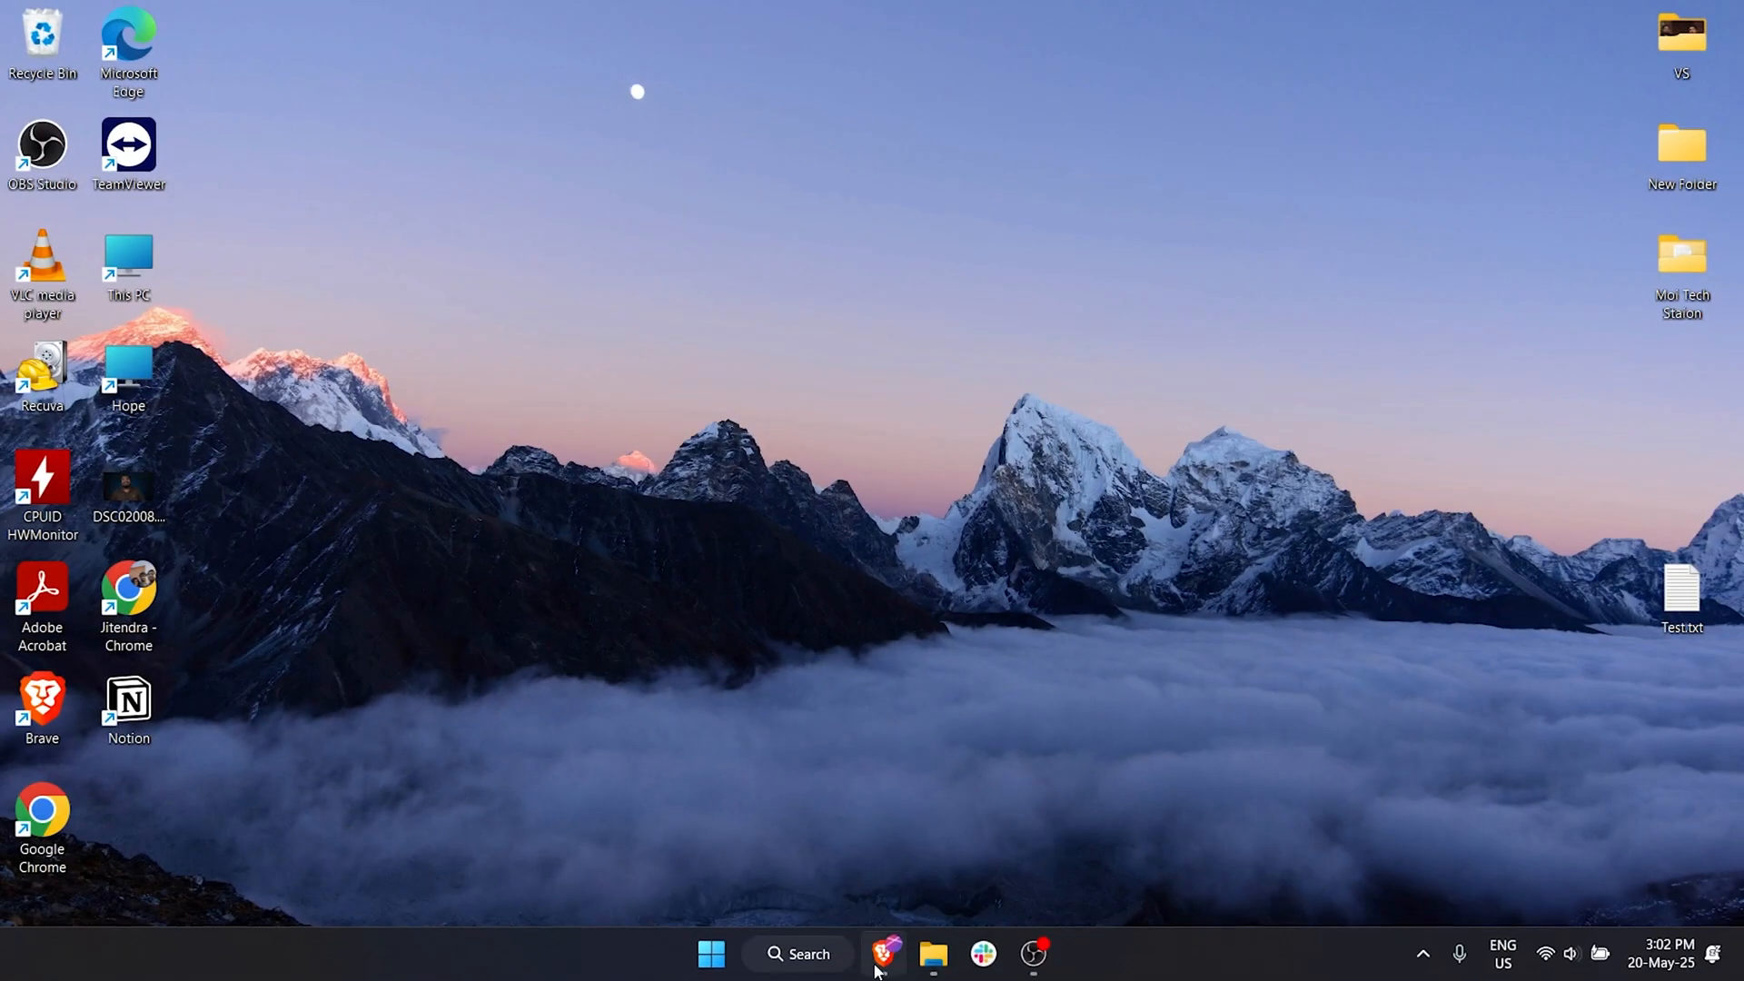
Bring up Google Drive in the browser and go to its Home page of suggested files.
click(887, 953)
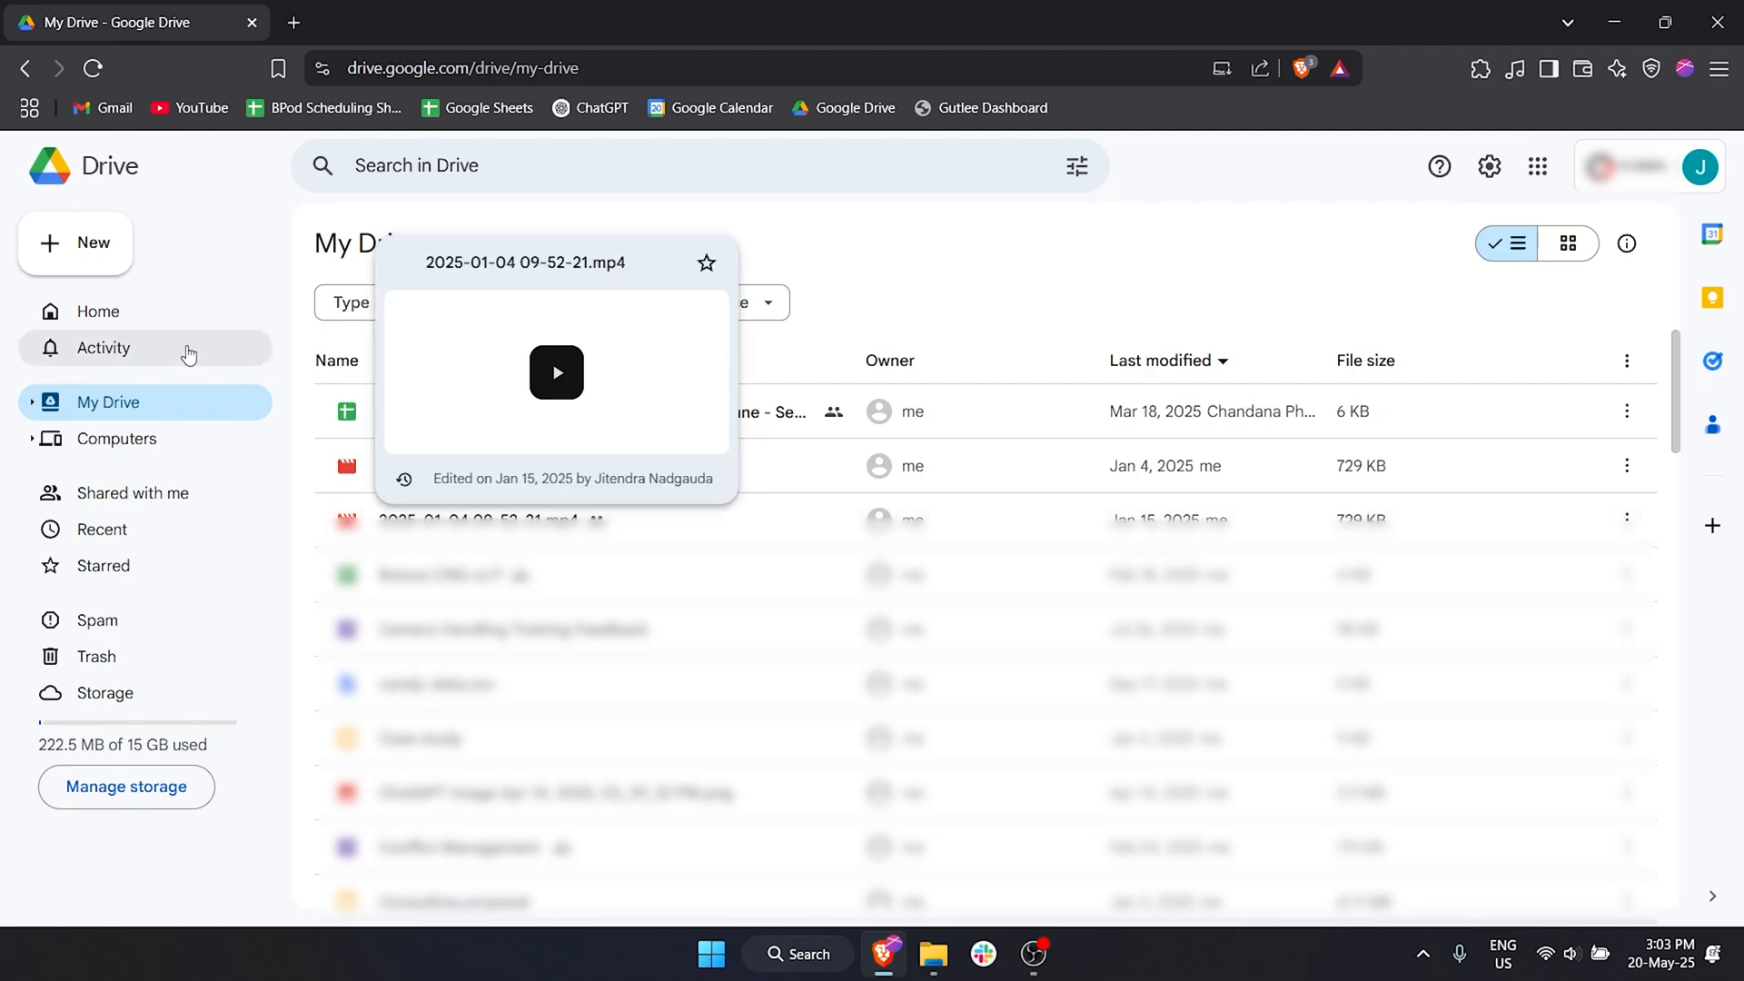
click(98, 311)
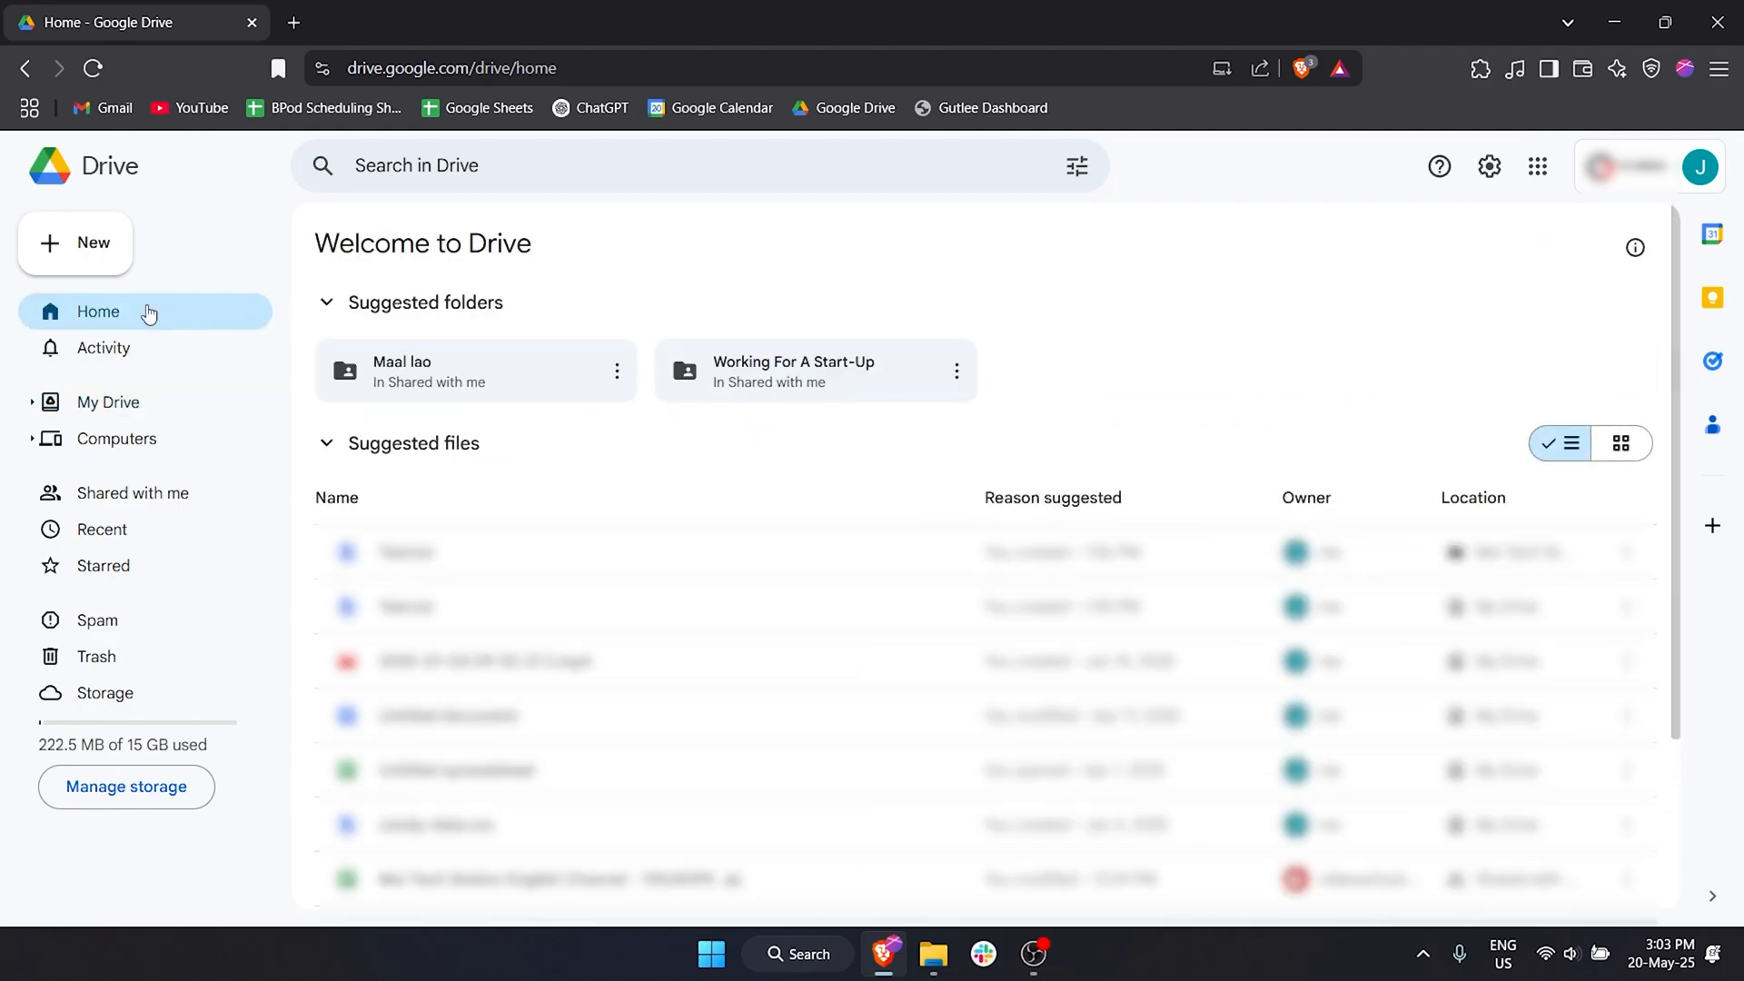
mouse_move(812, 330)
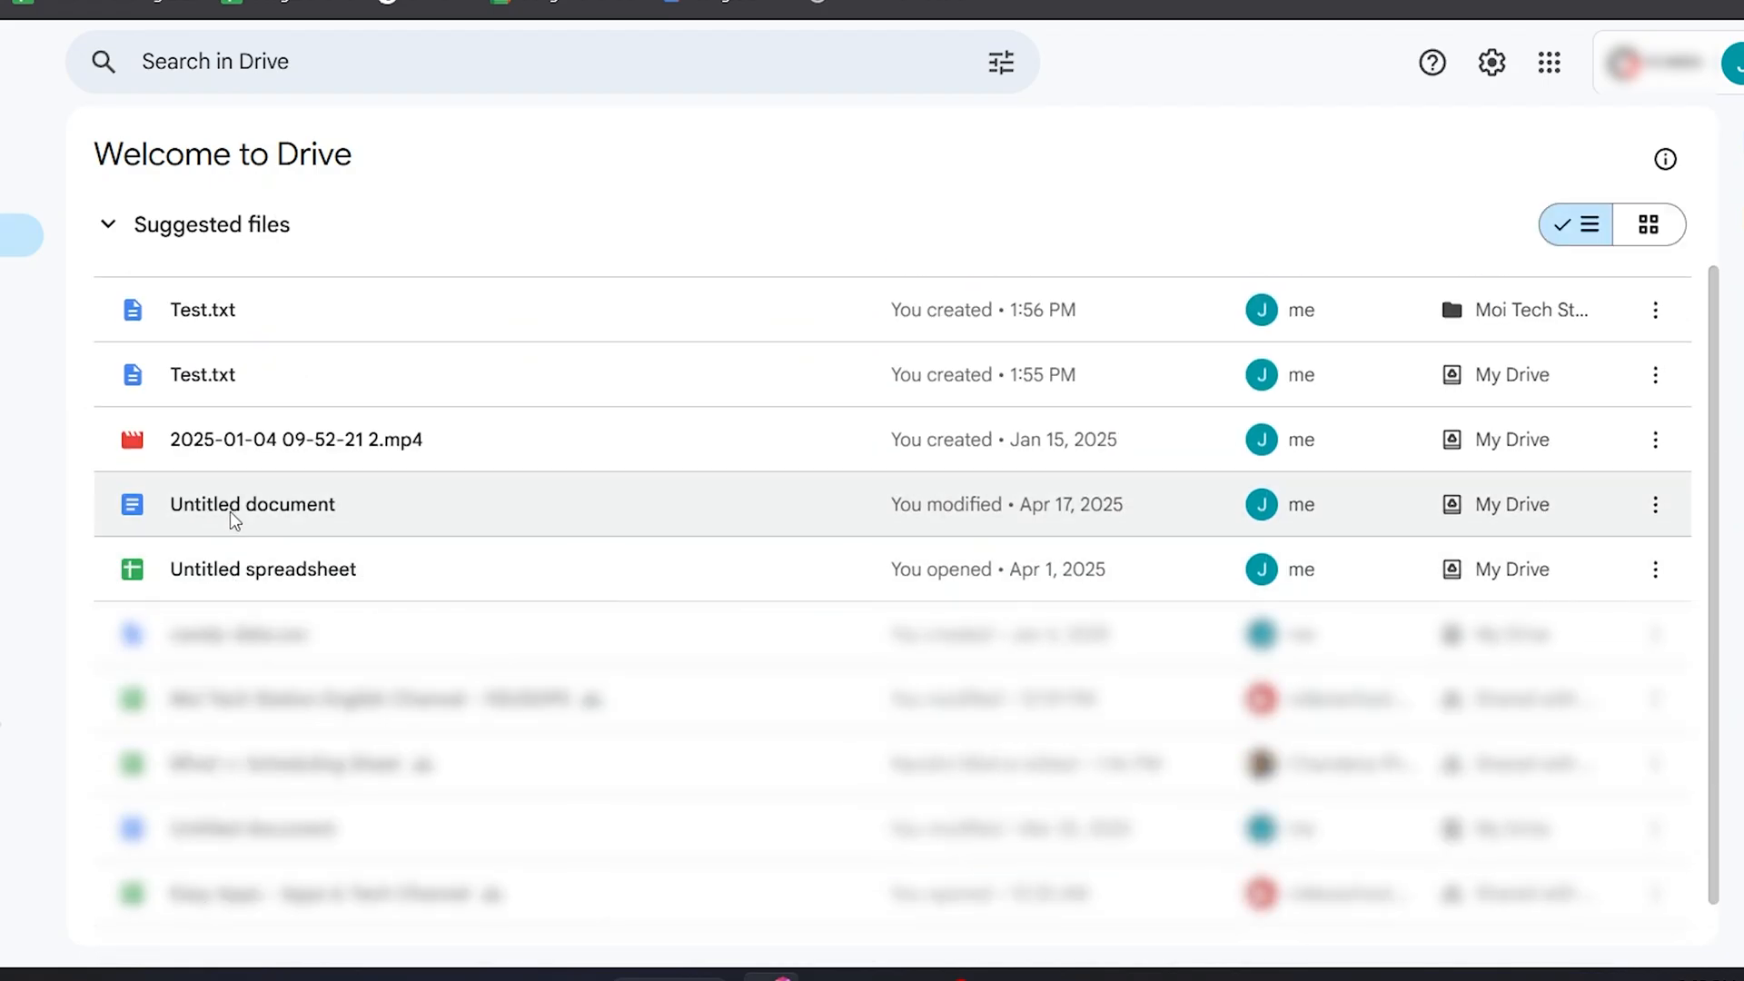
mouse_move(253, 503)
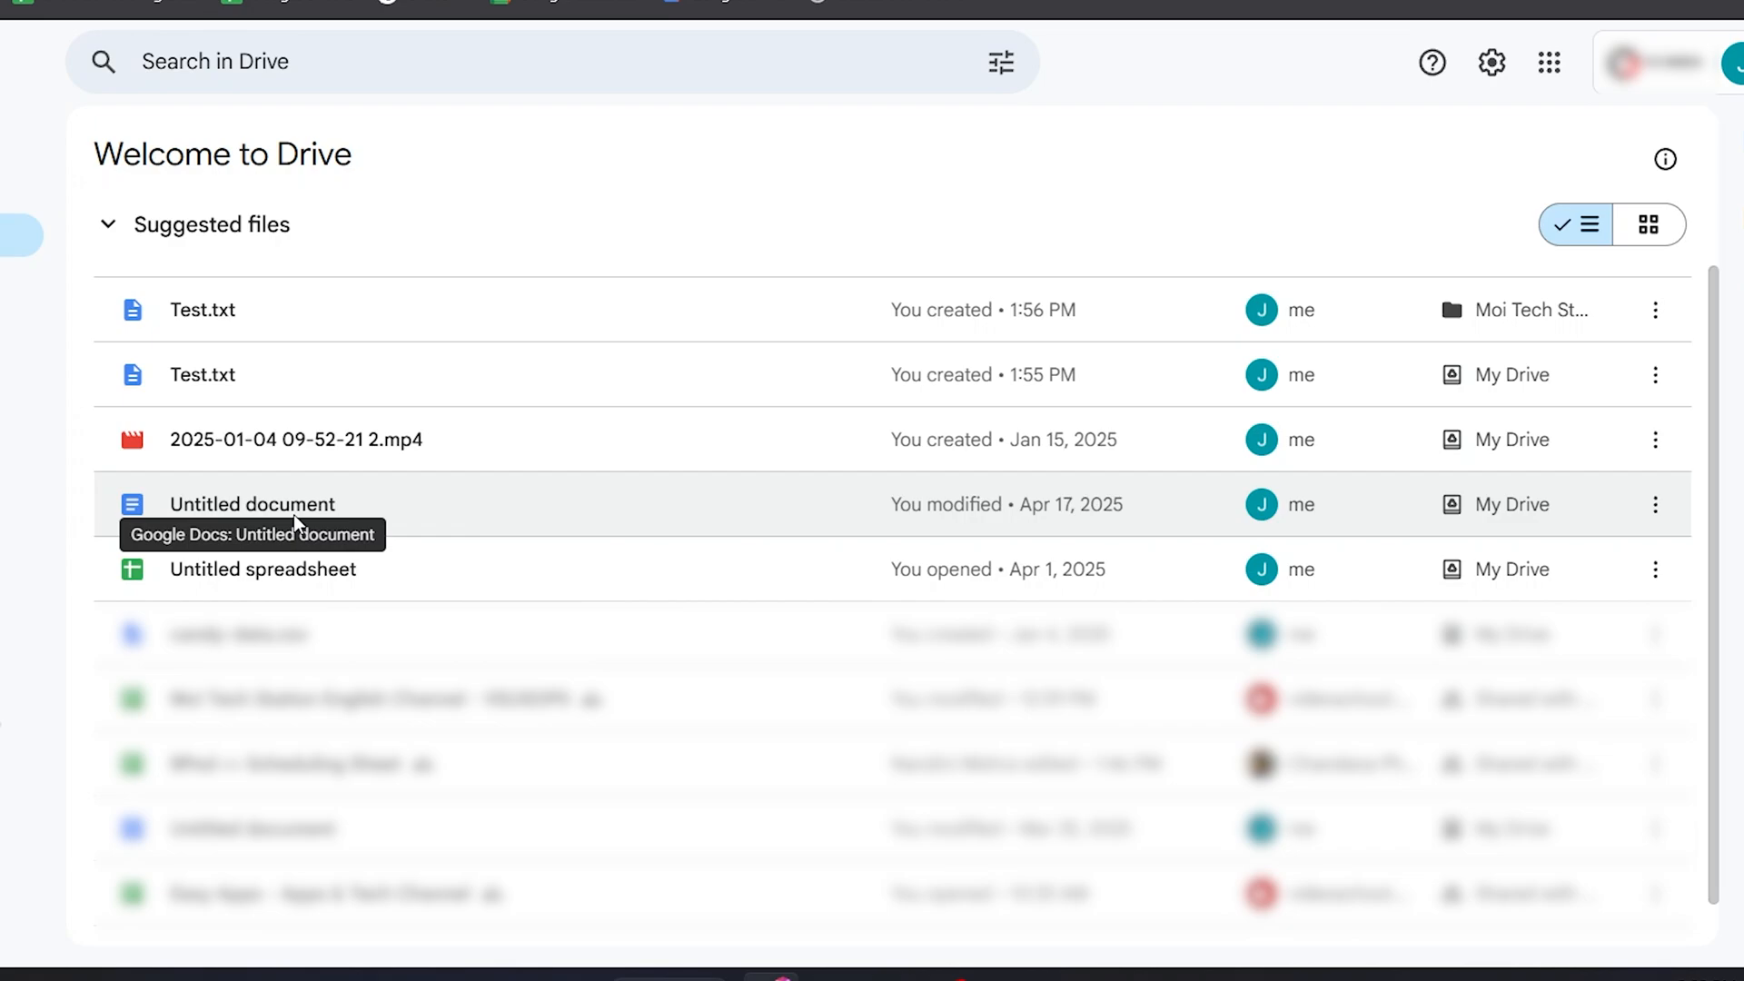
mouse_move(1113, 487)
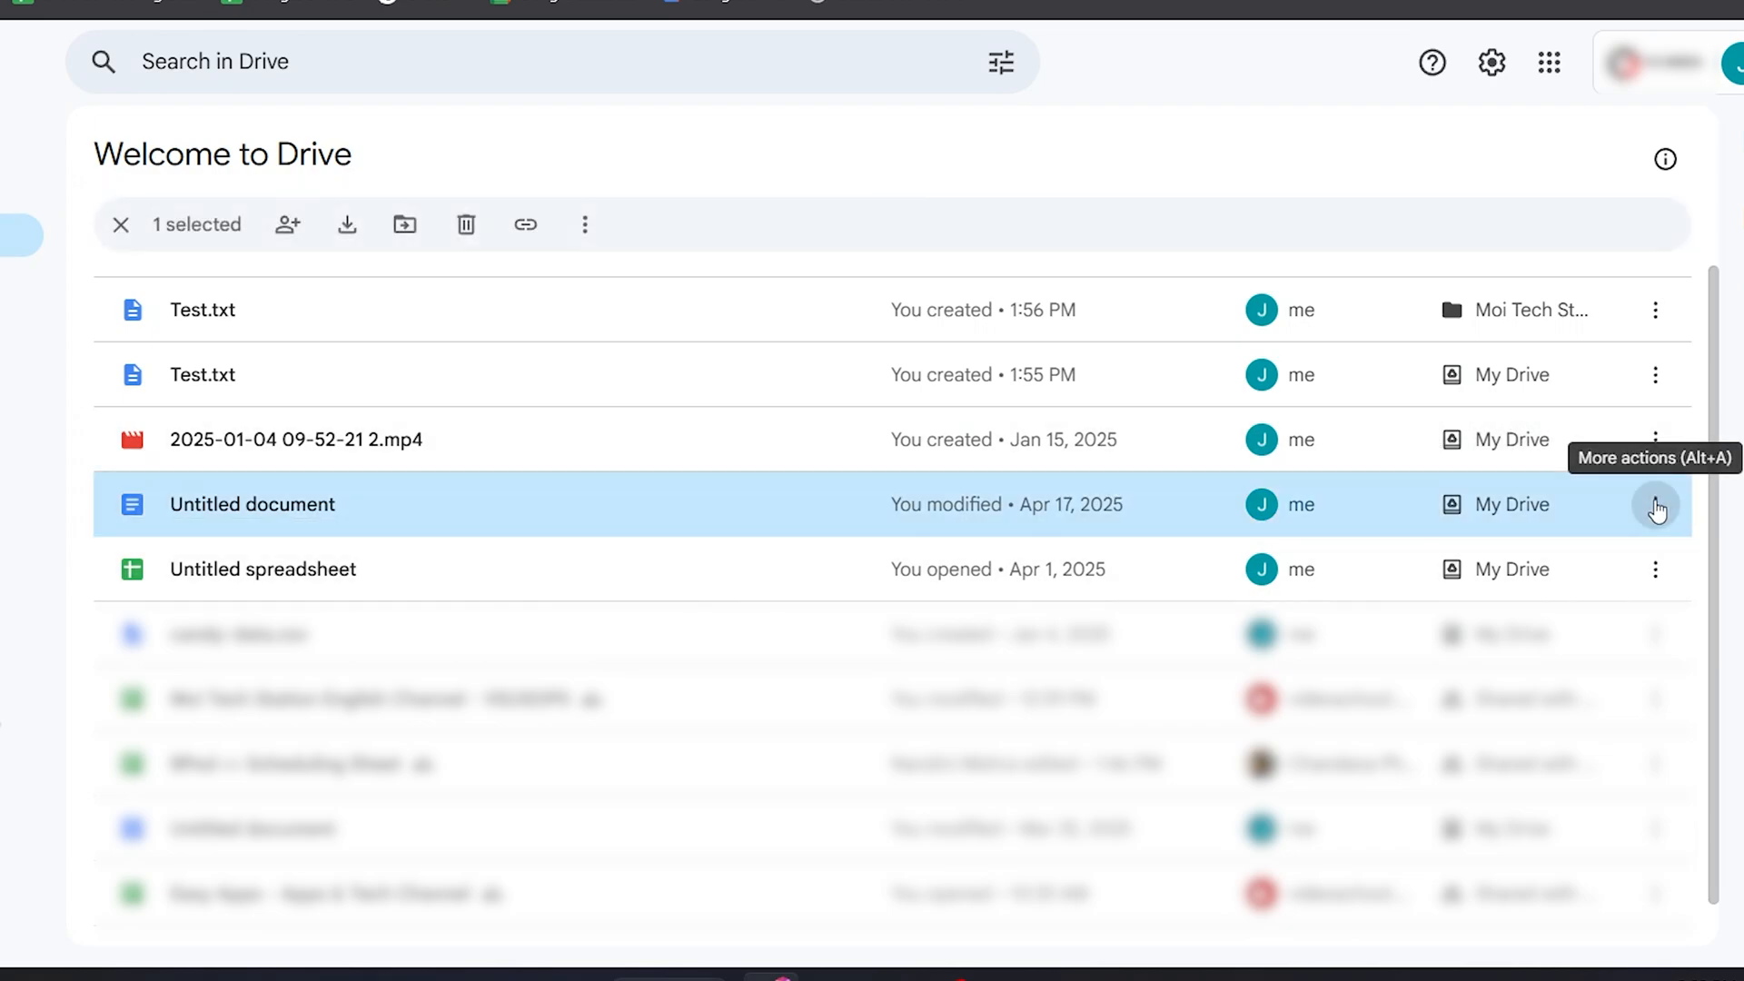
Start sharing Untitled document and enter the recipient's email beginning 'jsn'.
click(1657, 503)
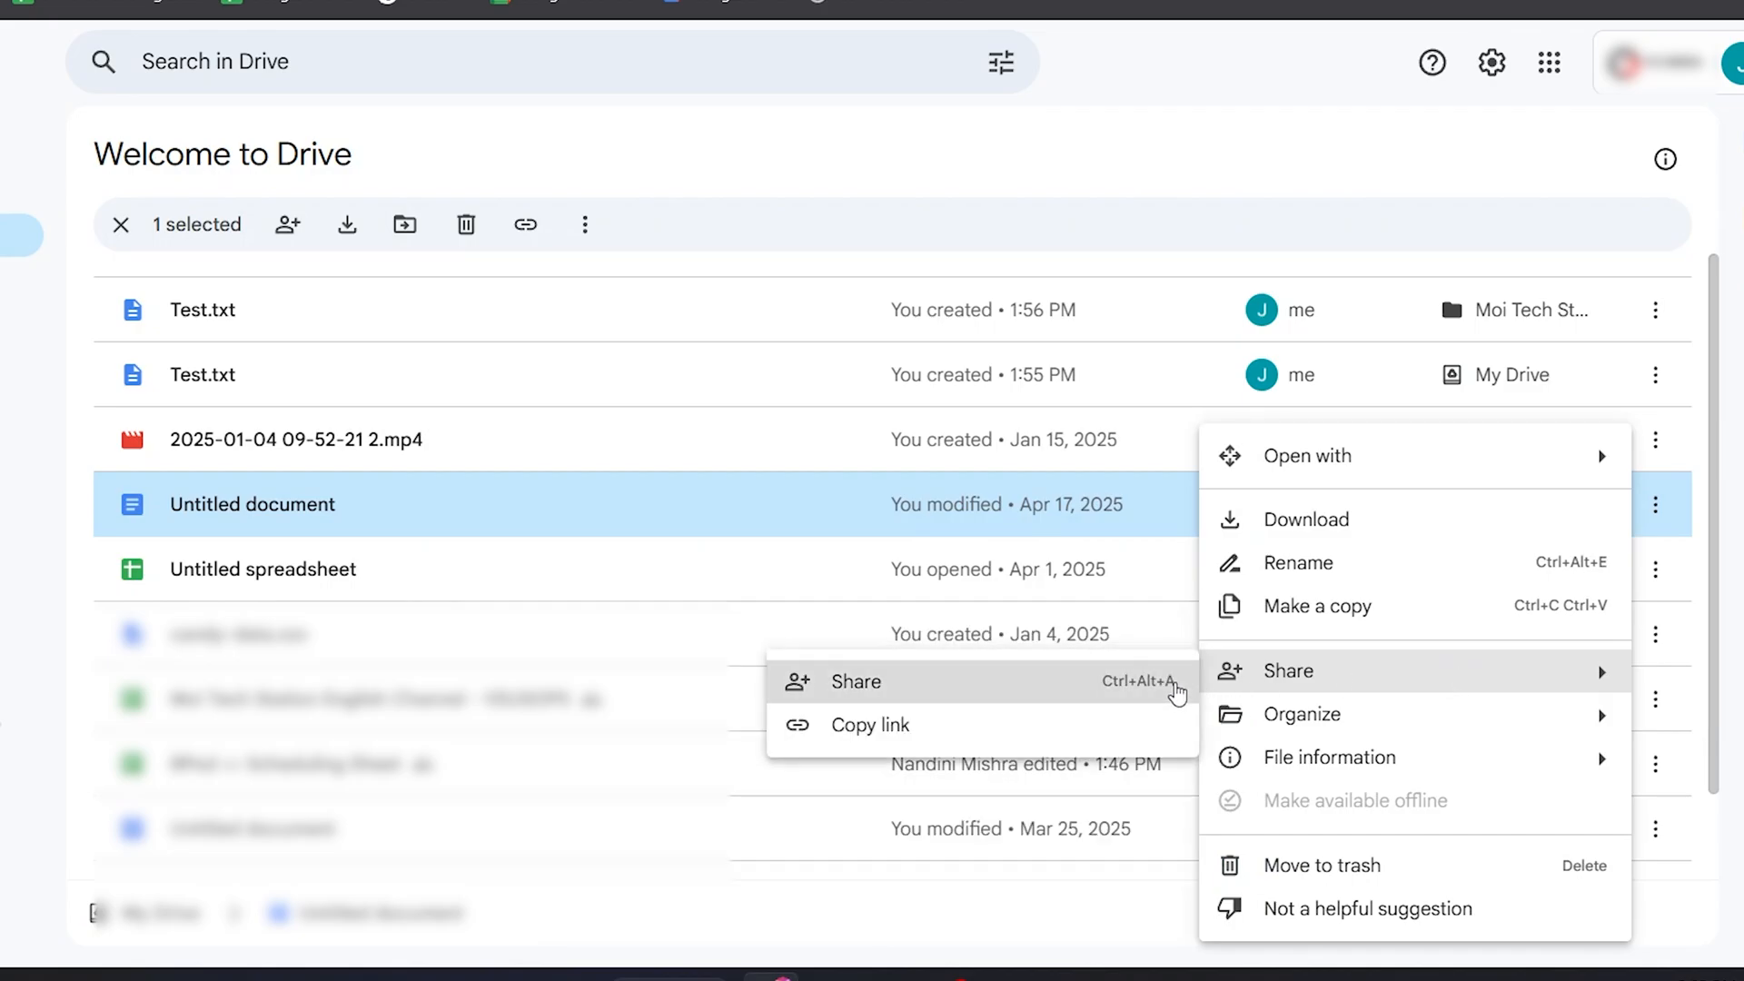
click(856, 681)
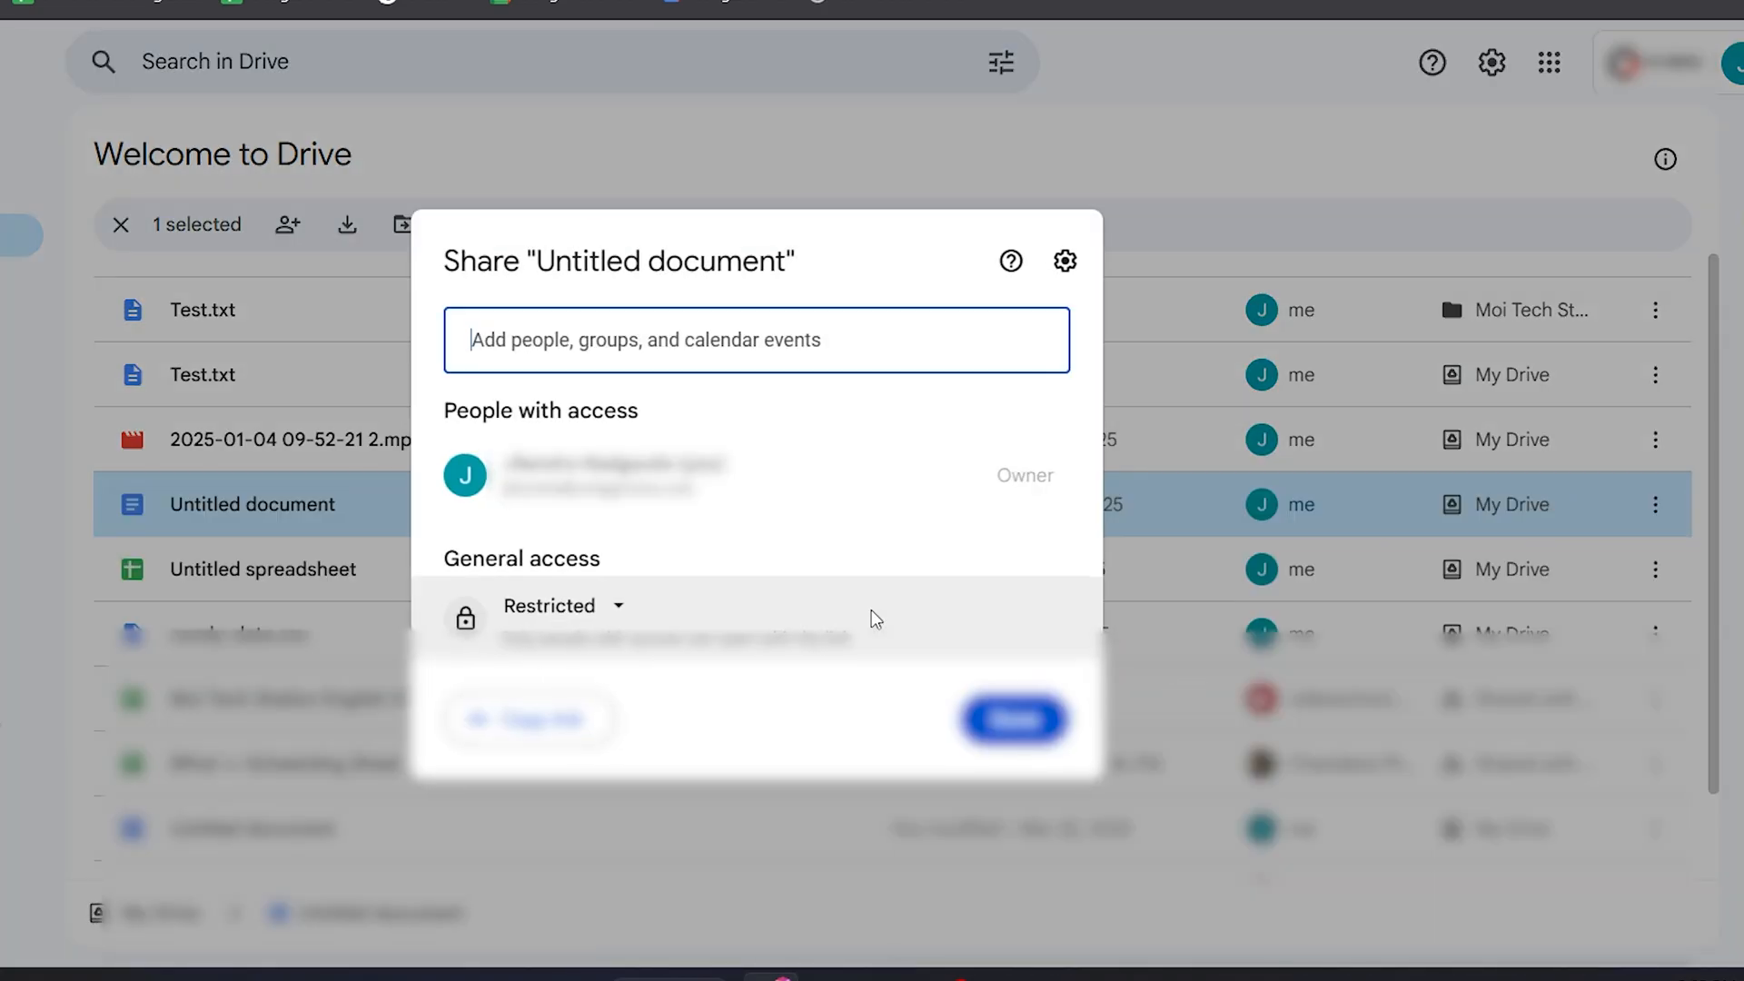
text(jsn)
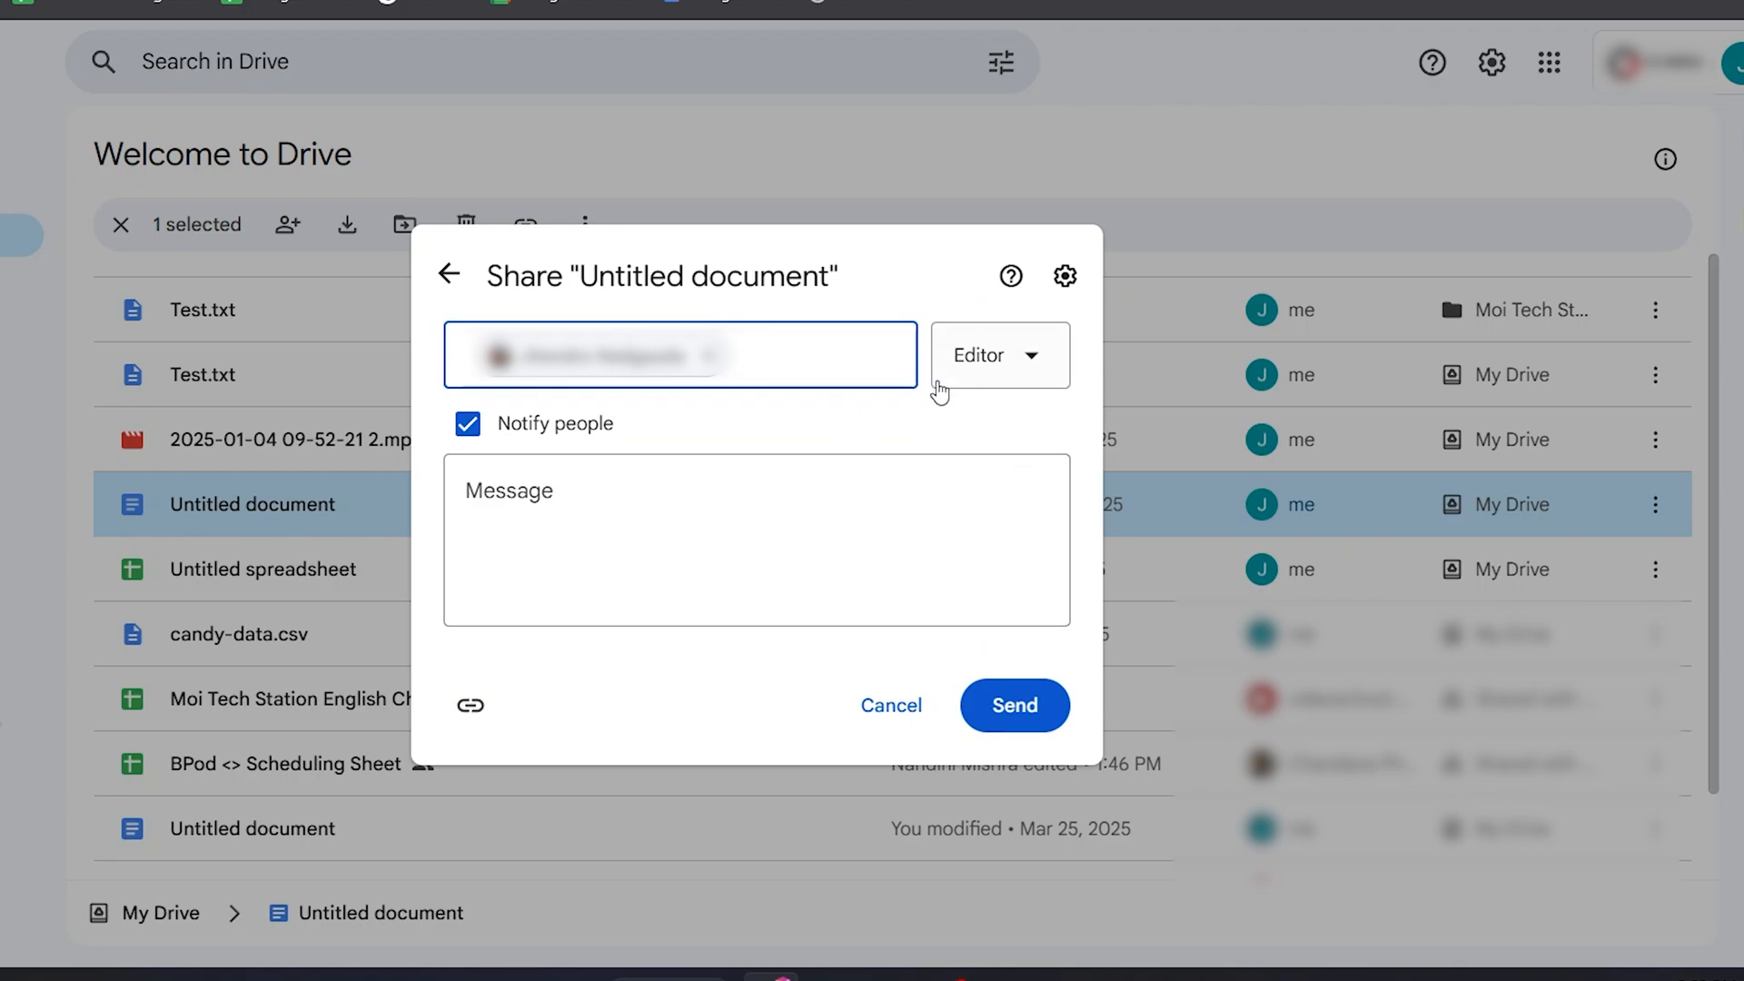
Switch the recipient's access from Editor to Viewer, keeping Notify people on.
click(995, 355)
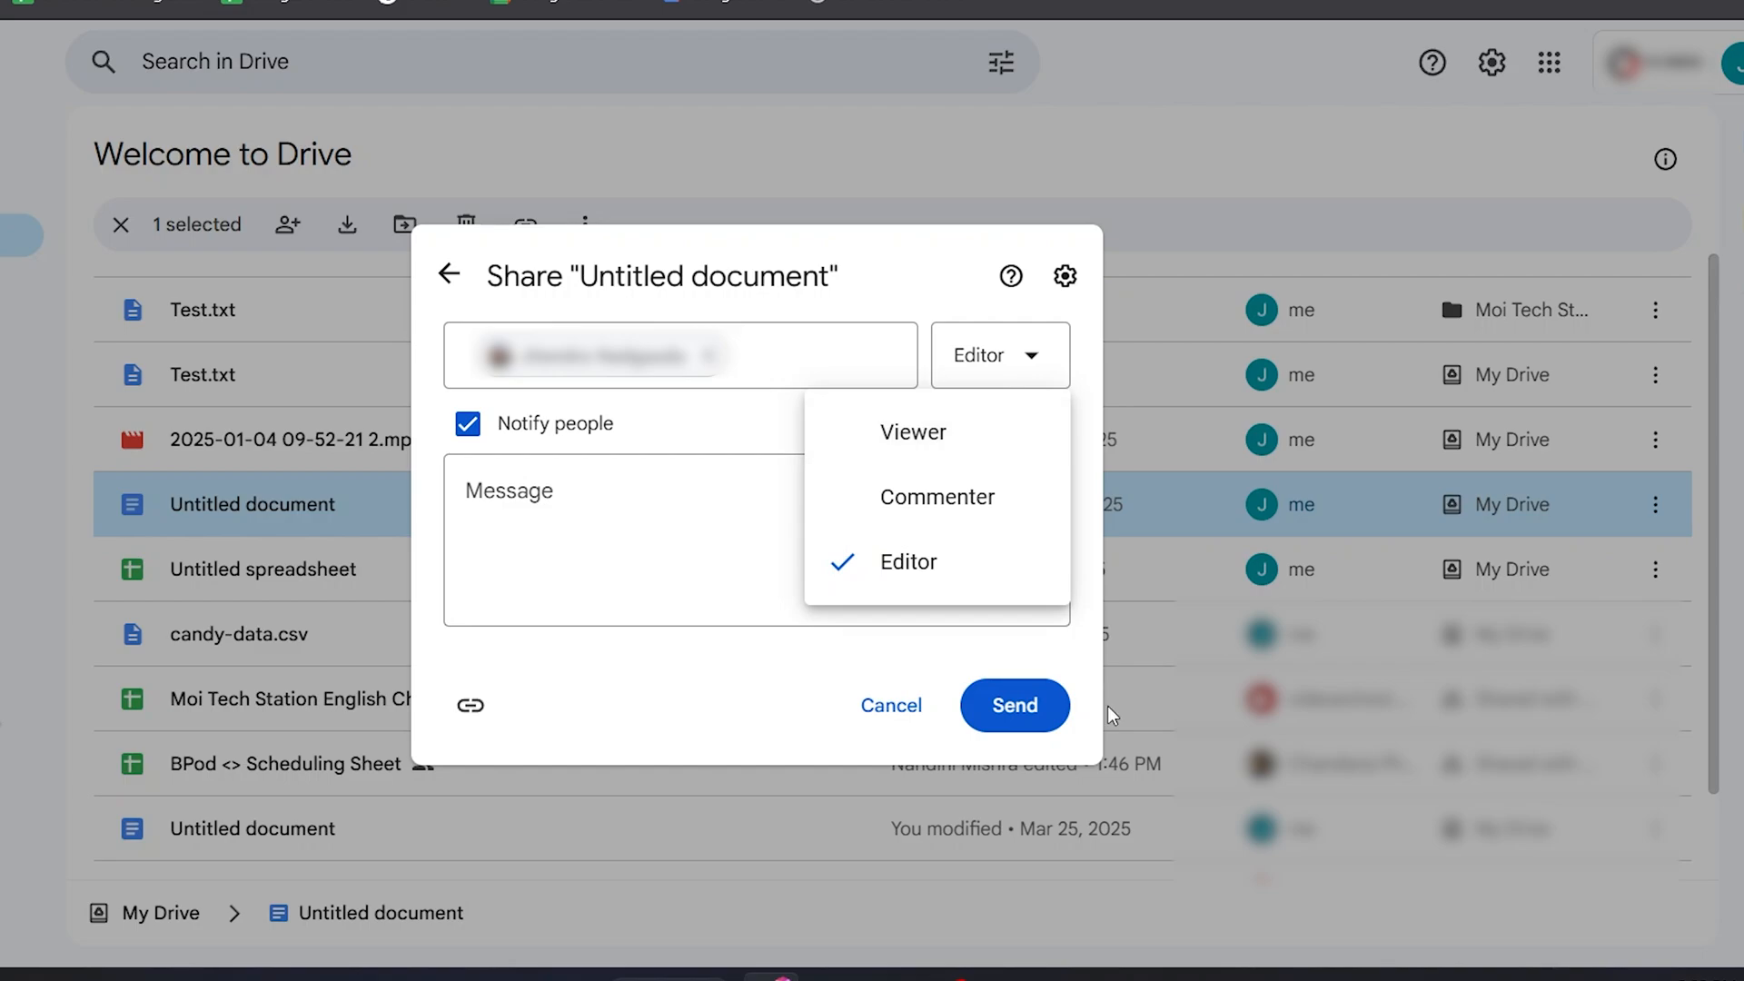
mouse_move(939, 578)
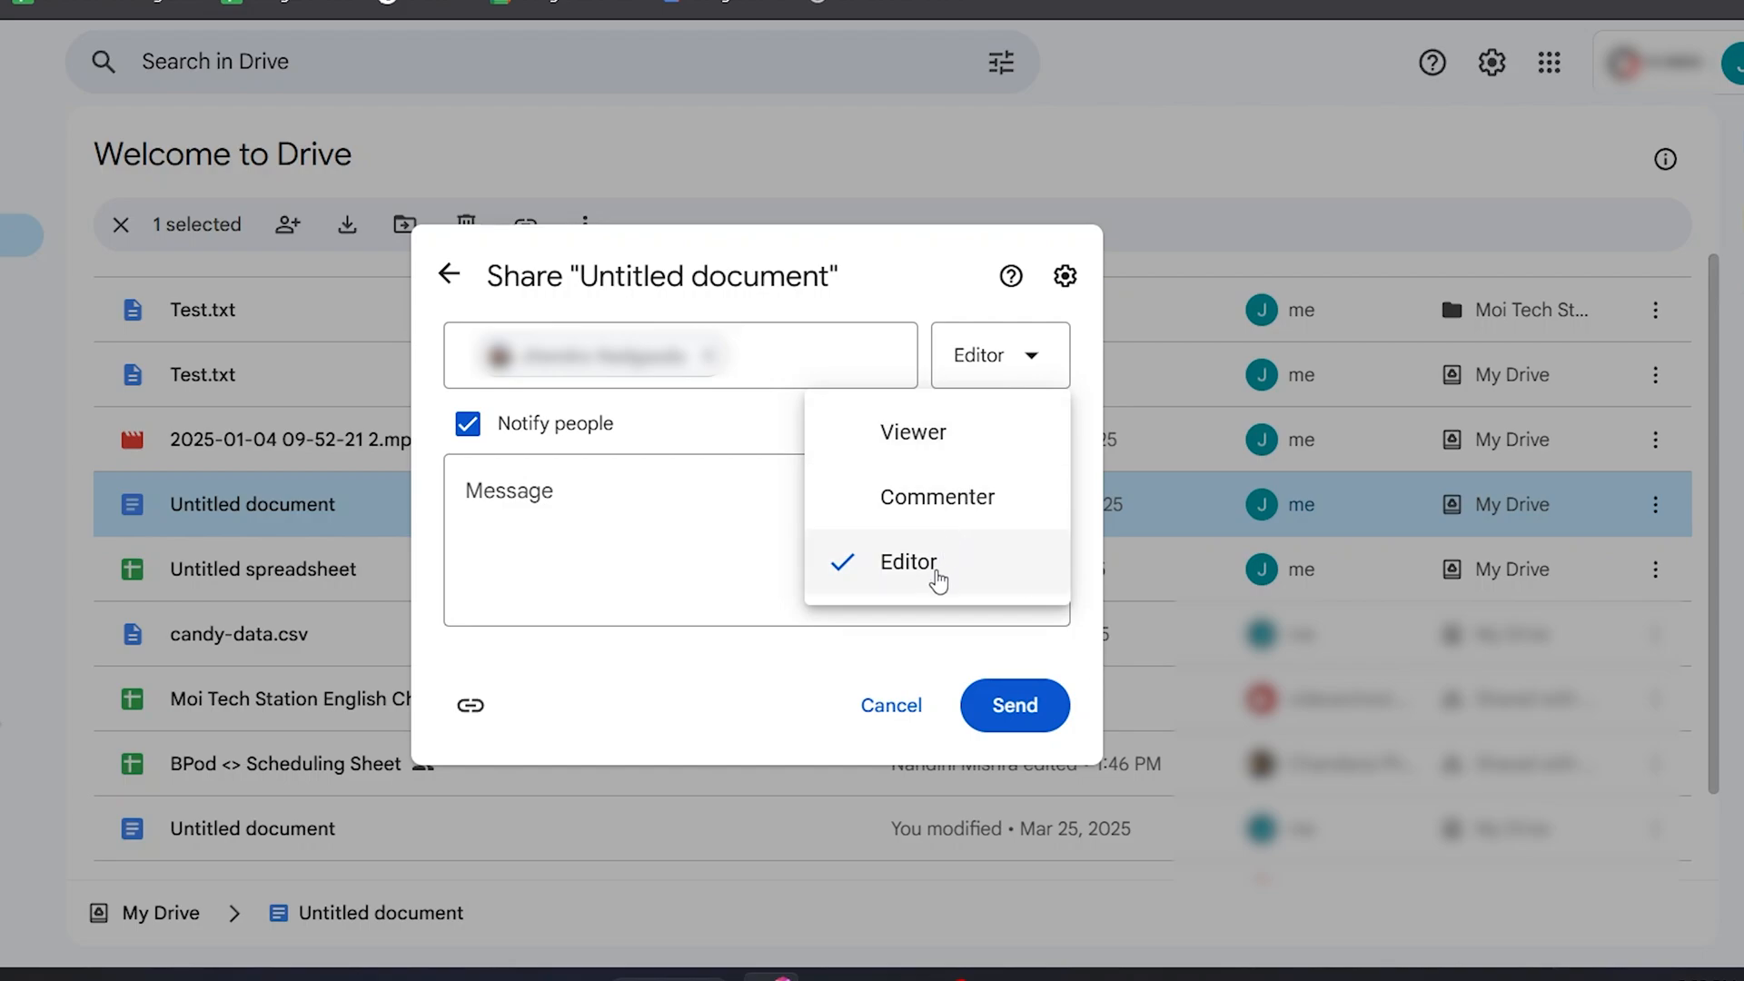
click(912, 433)
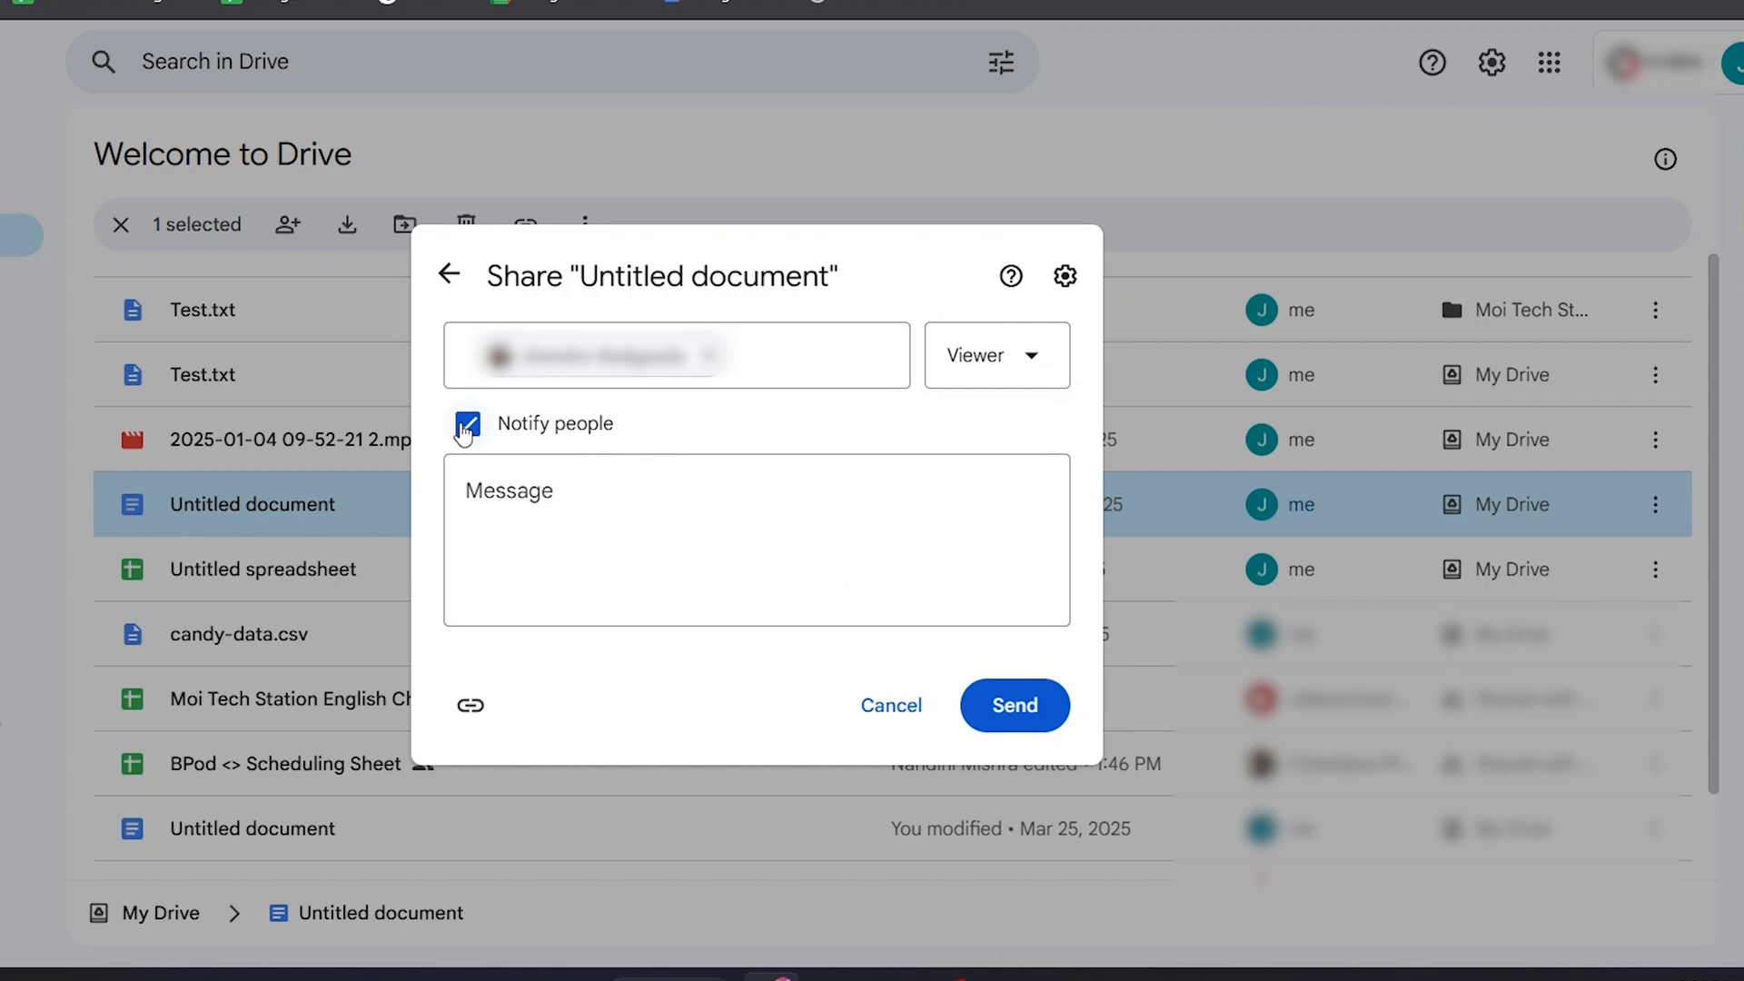
click(467, 423)
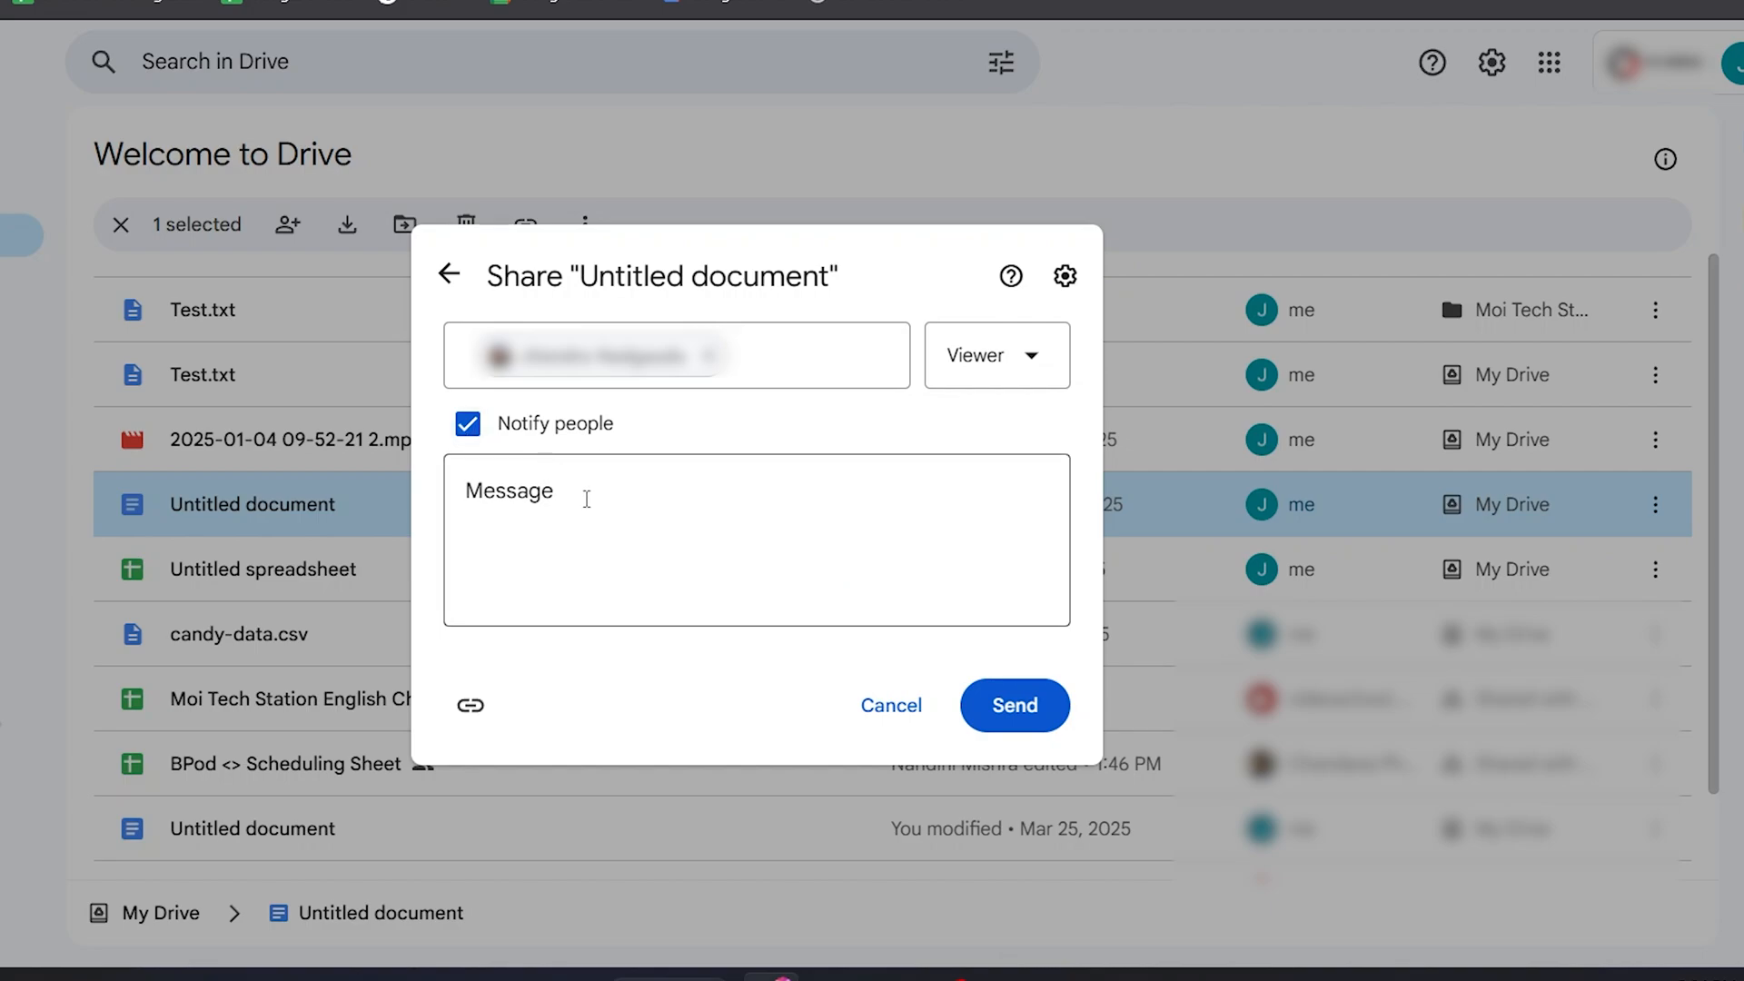
click(756, 540)
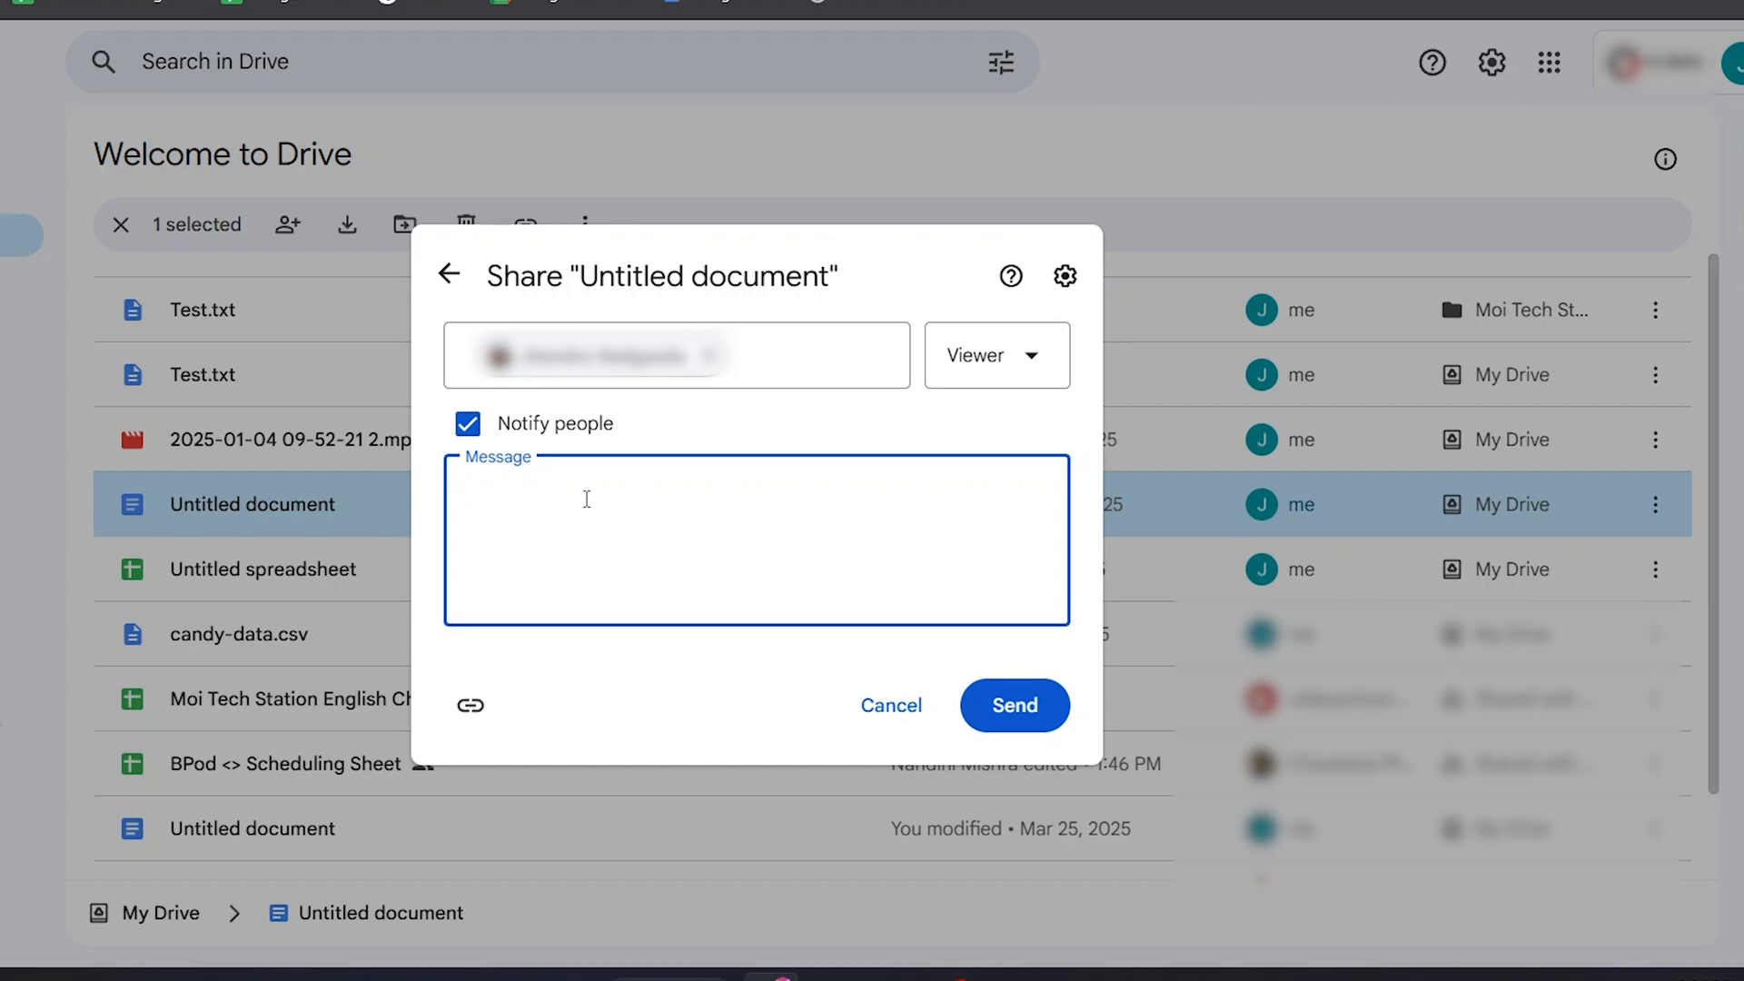
Send the invitation so Untitled document is shared with the recipient as Viewer.
click(469, 705)
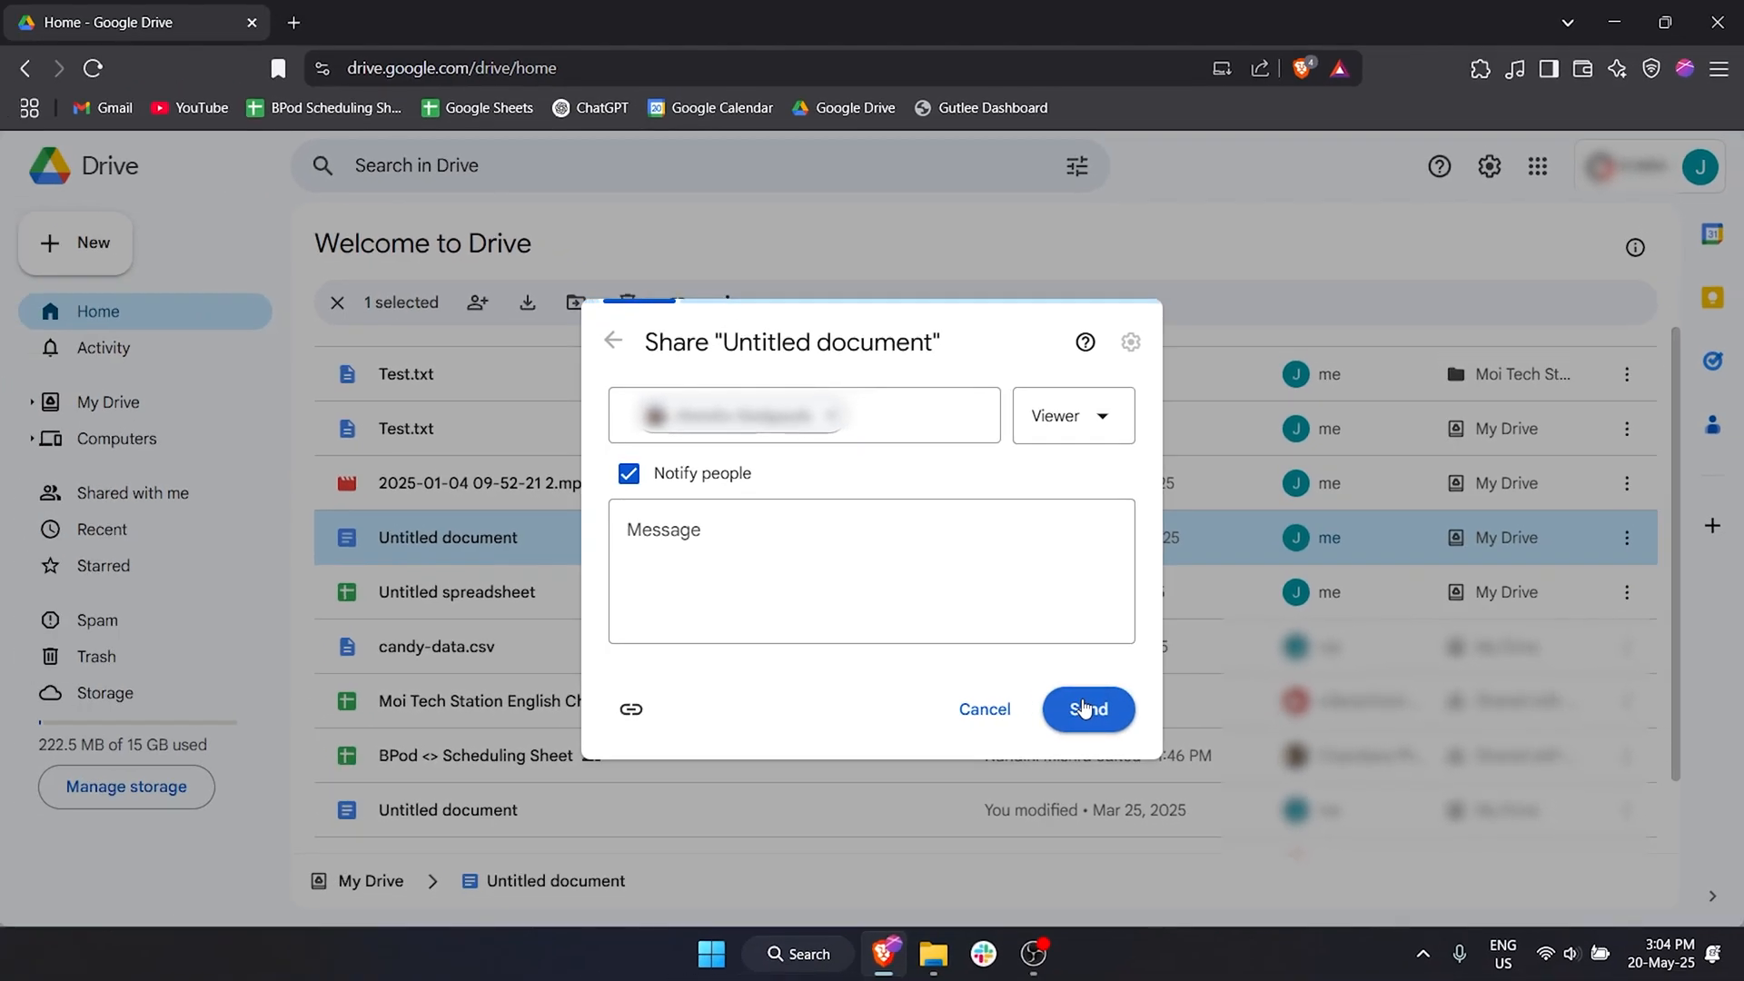
click(1086, 709)
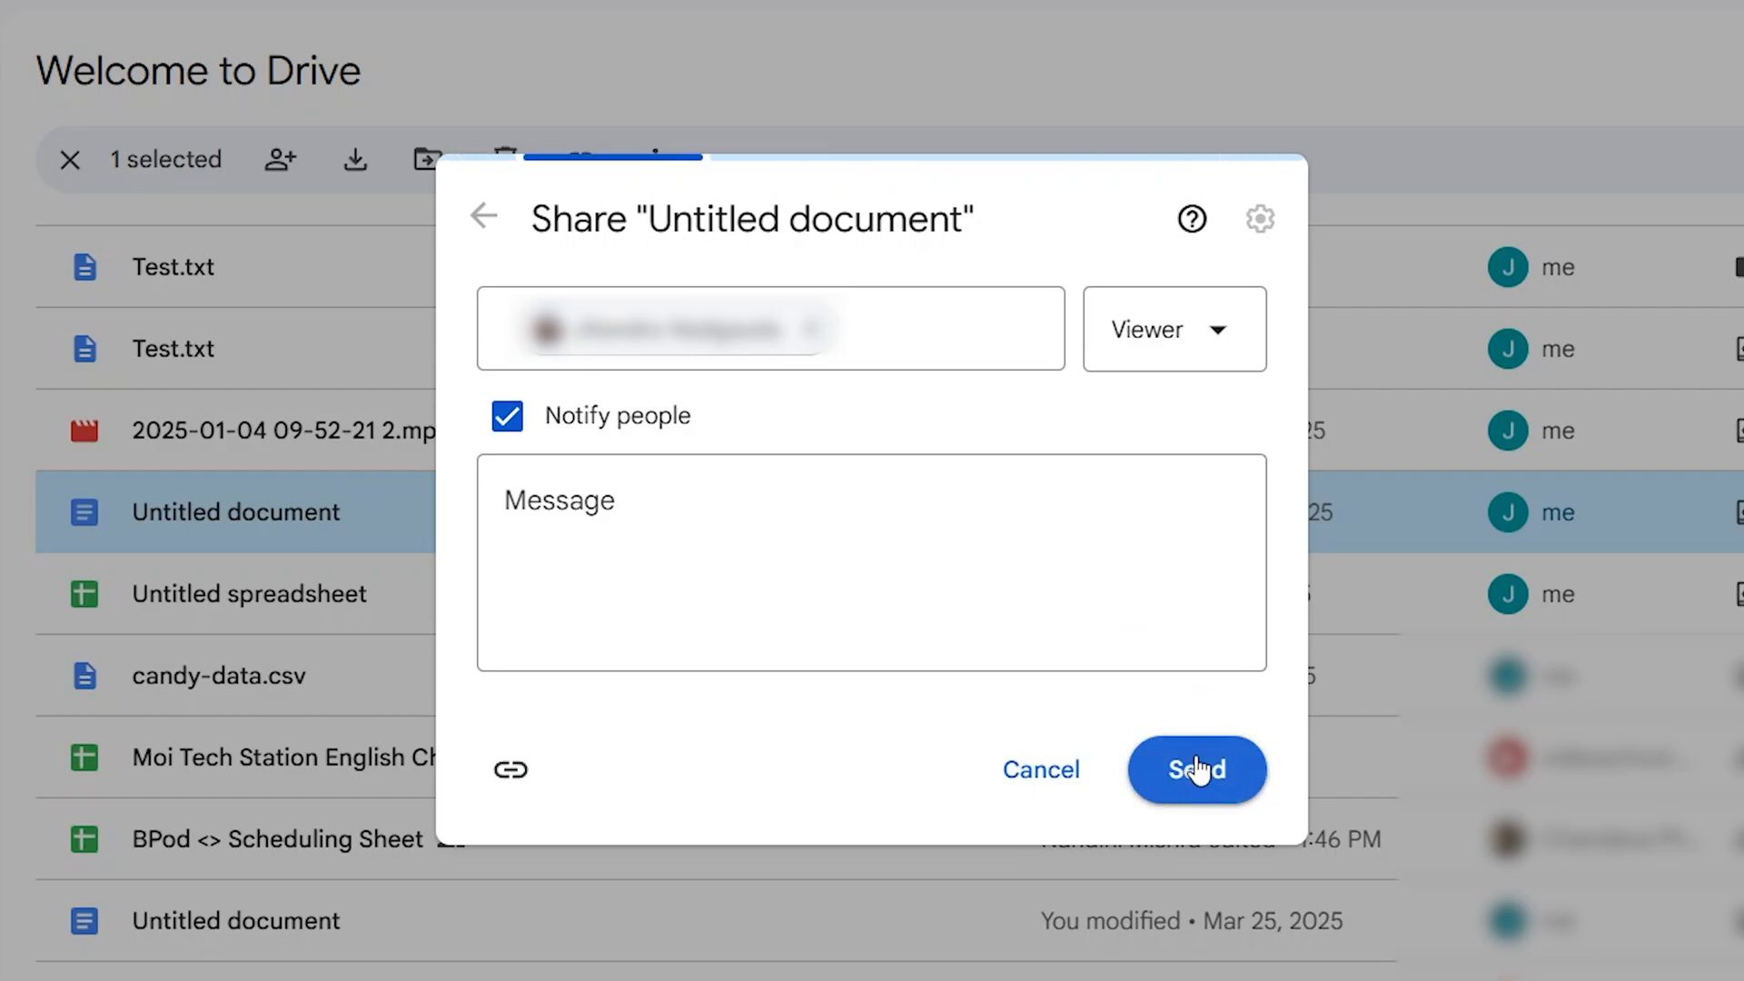
click(1195, 770)
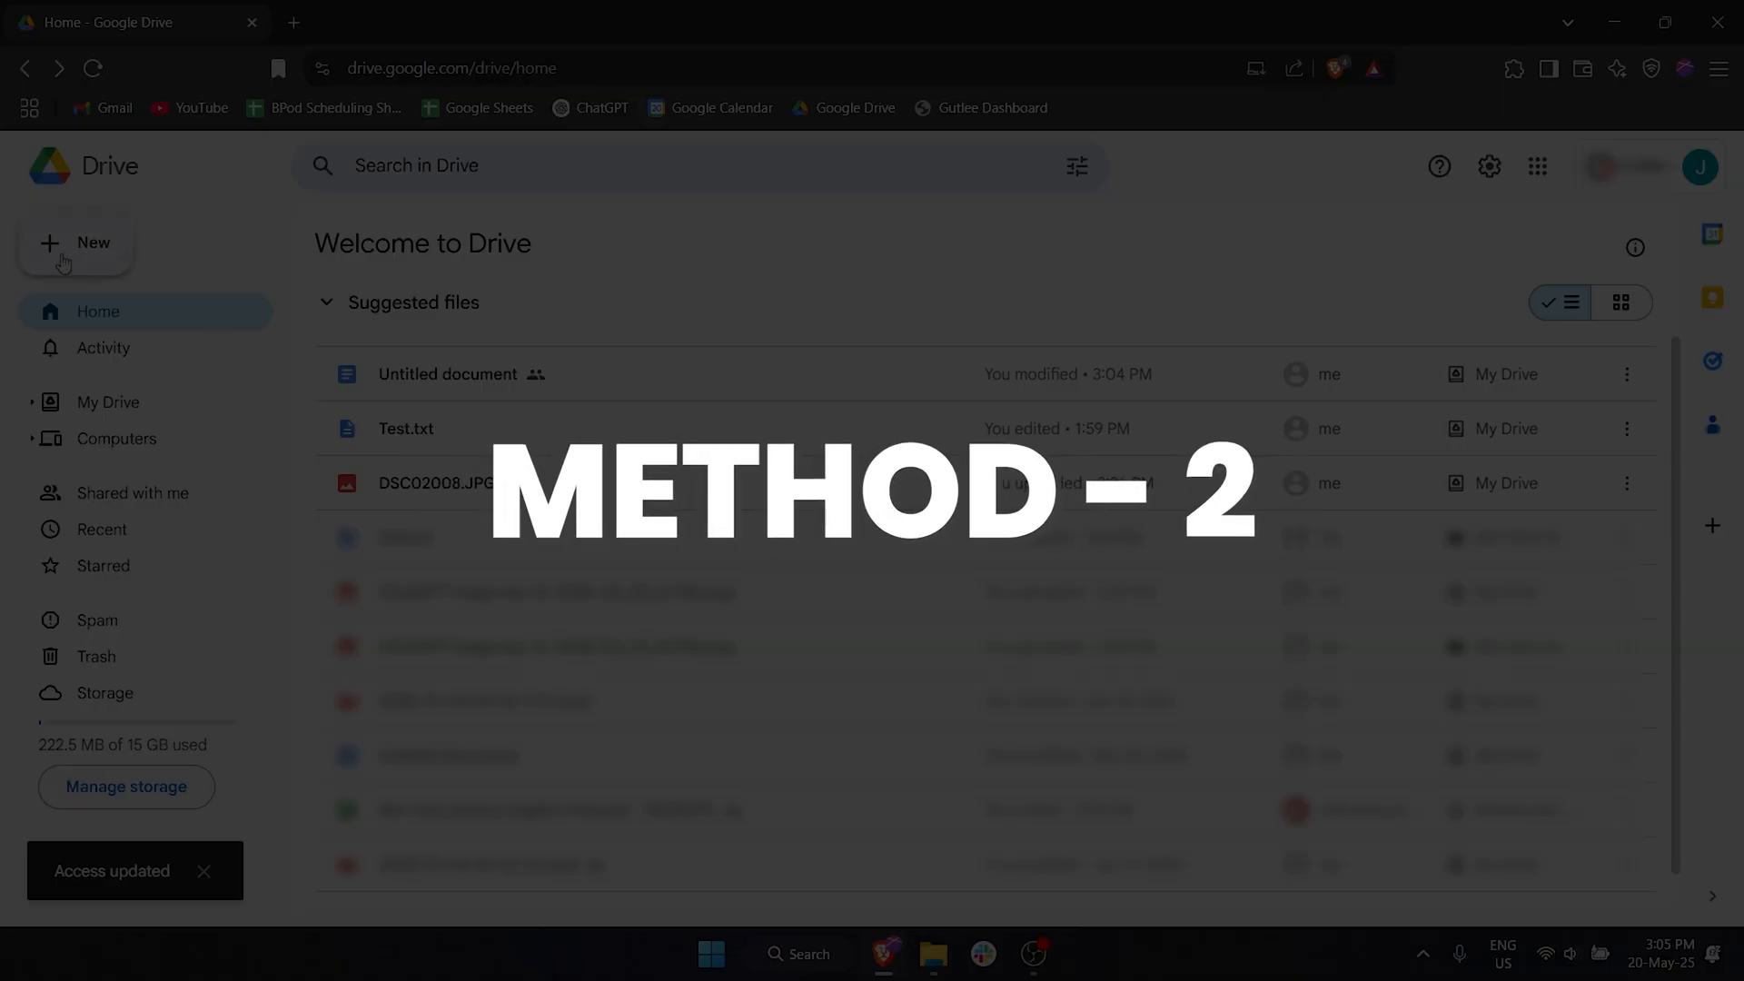
Move to the Moi Tech Station document and bring up its sharing settings.
click(76, 242)
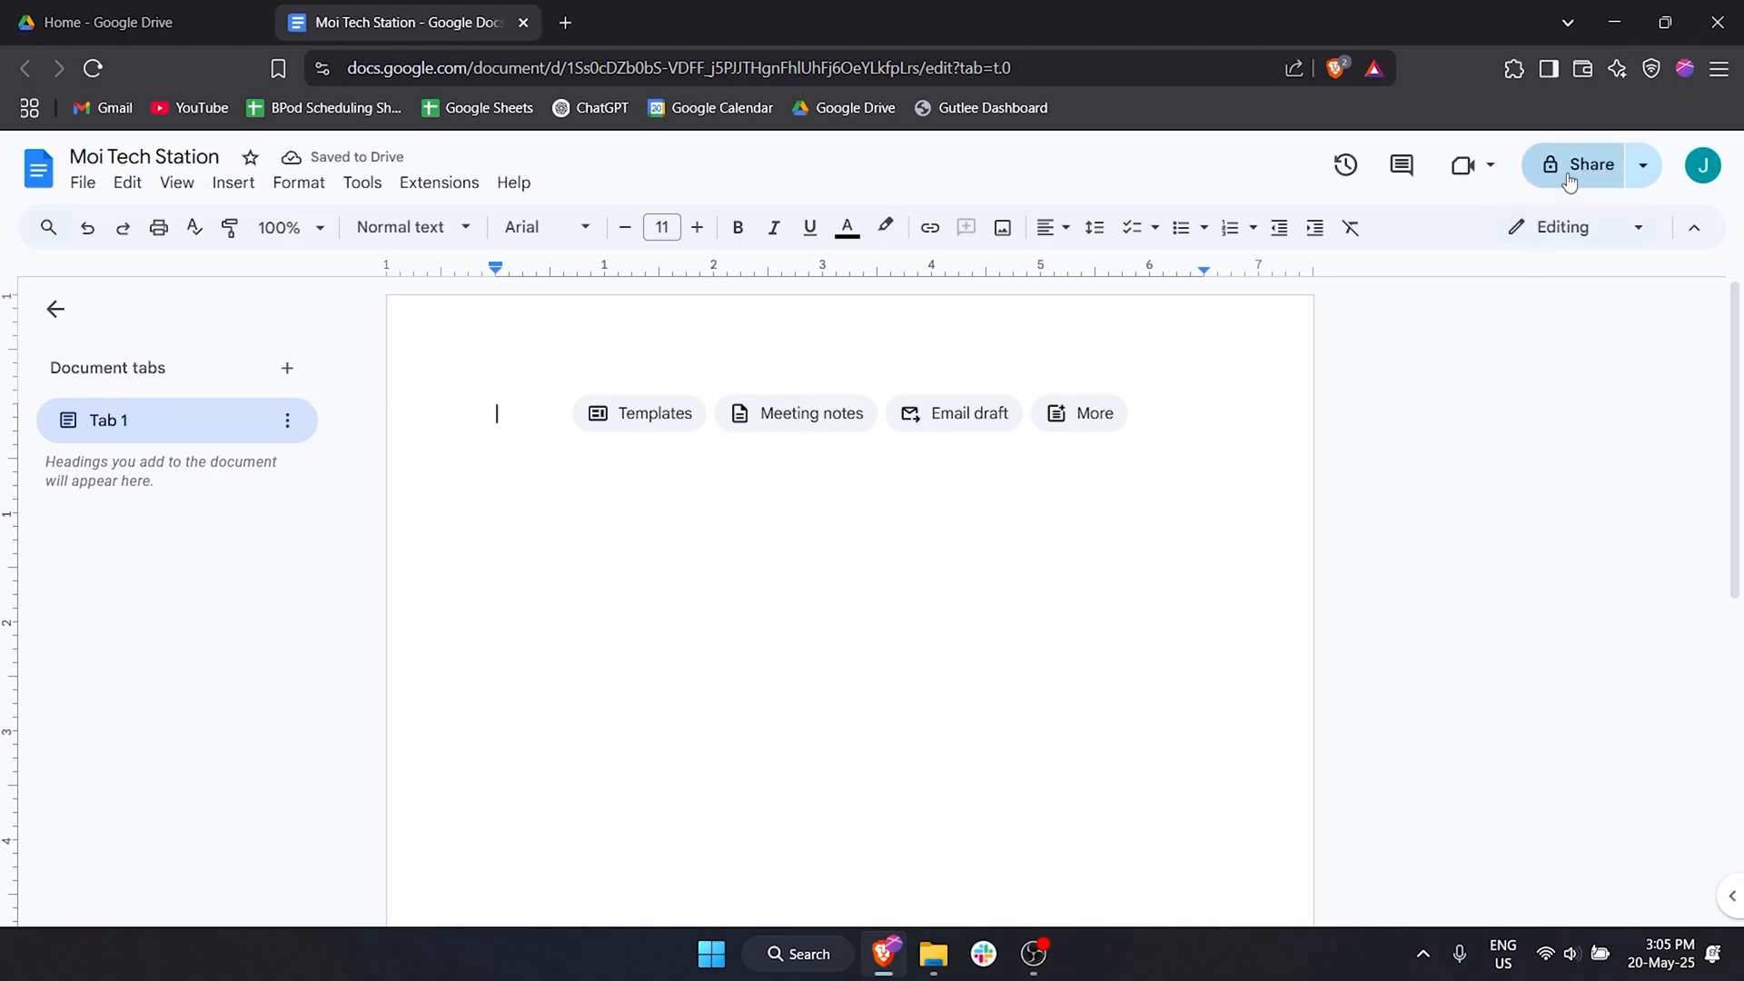
click(1576, 166)
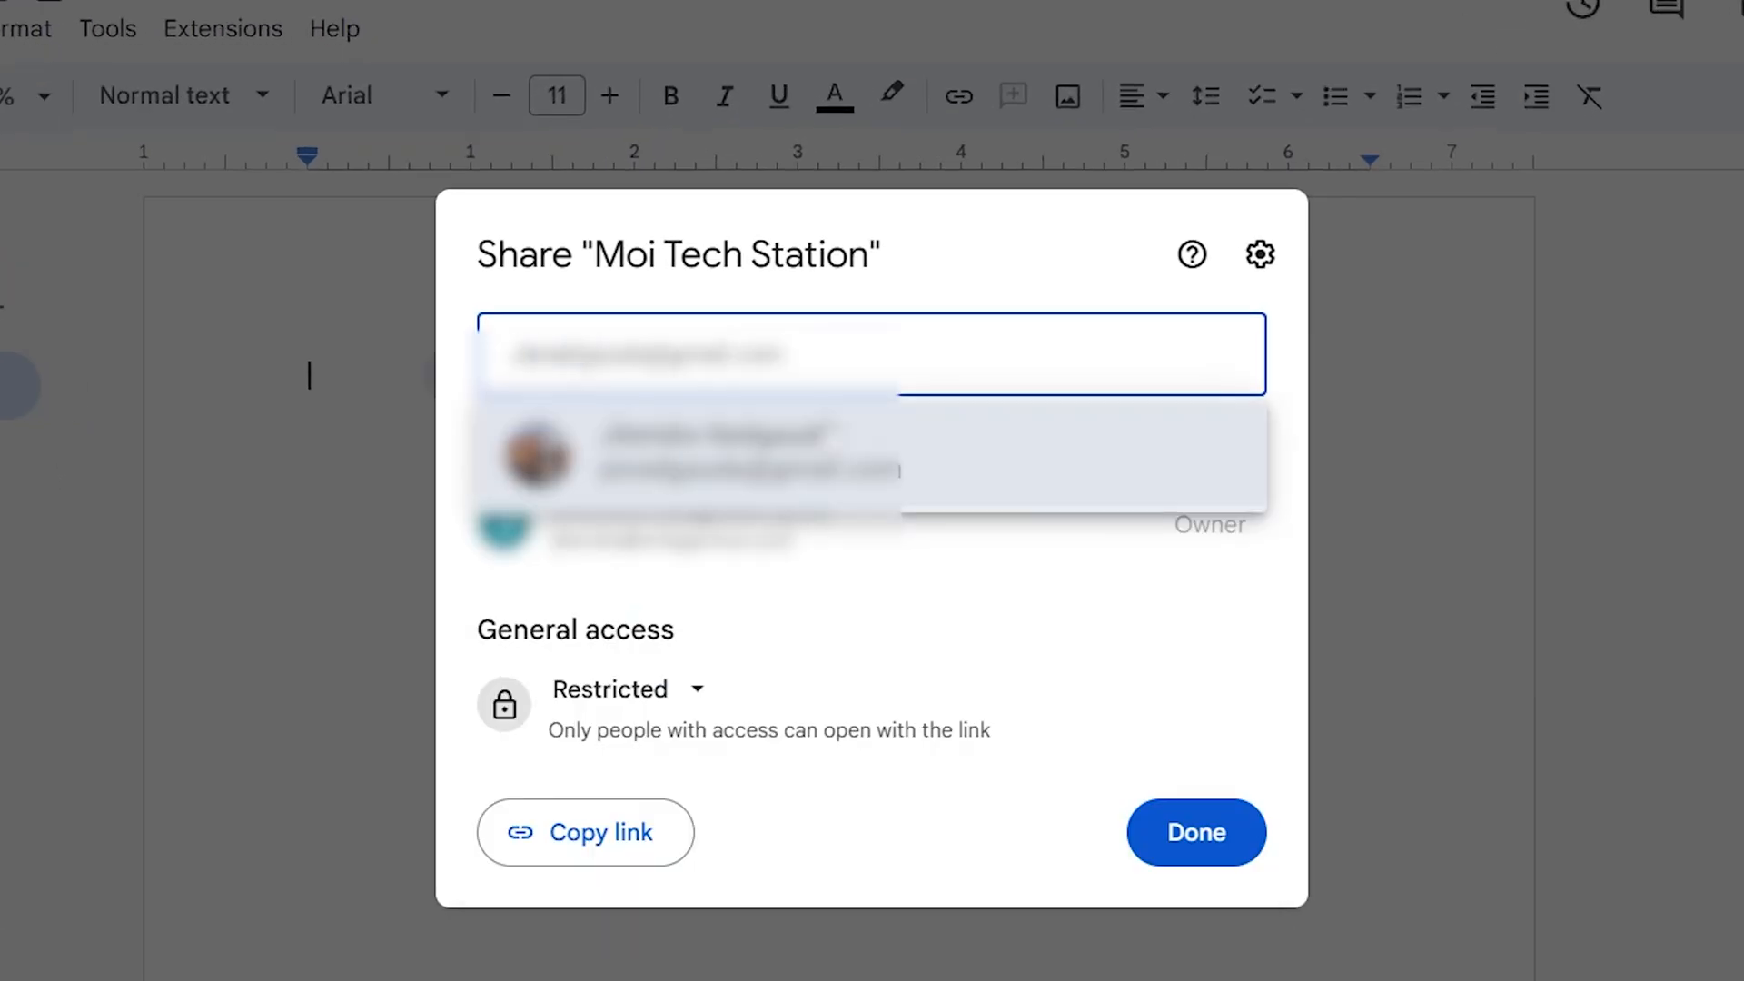
Add the suggested contact as Editor with message 'Subscribe', send it and confirm Share anyway.
click(712, 456)
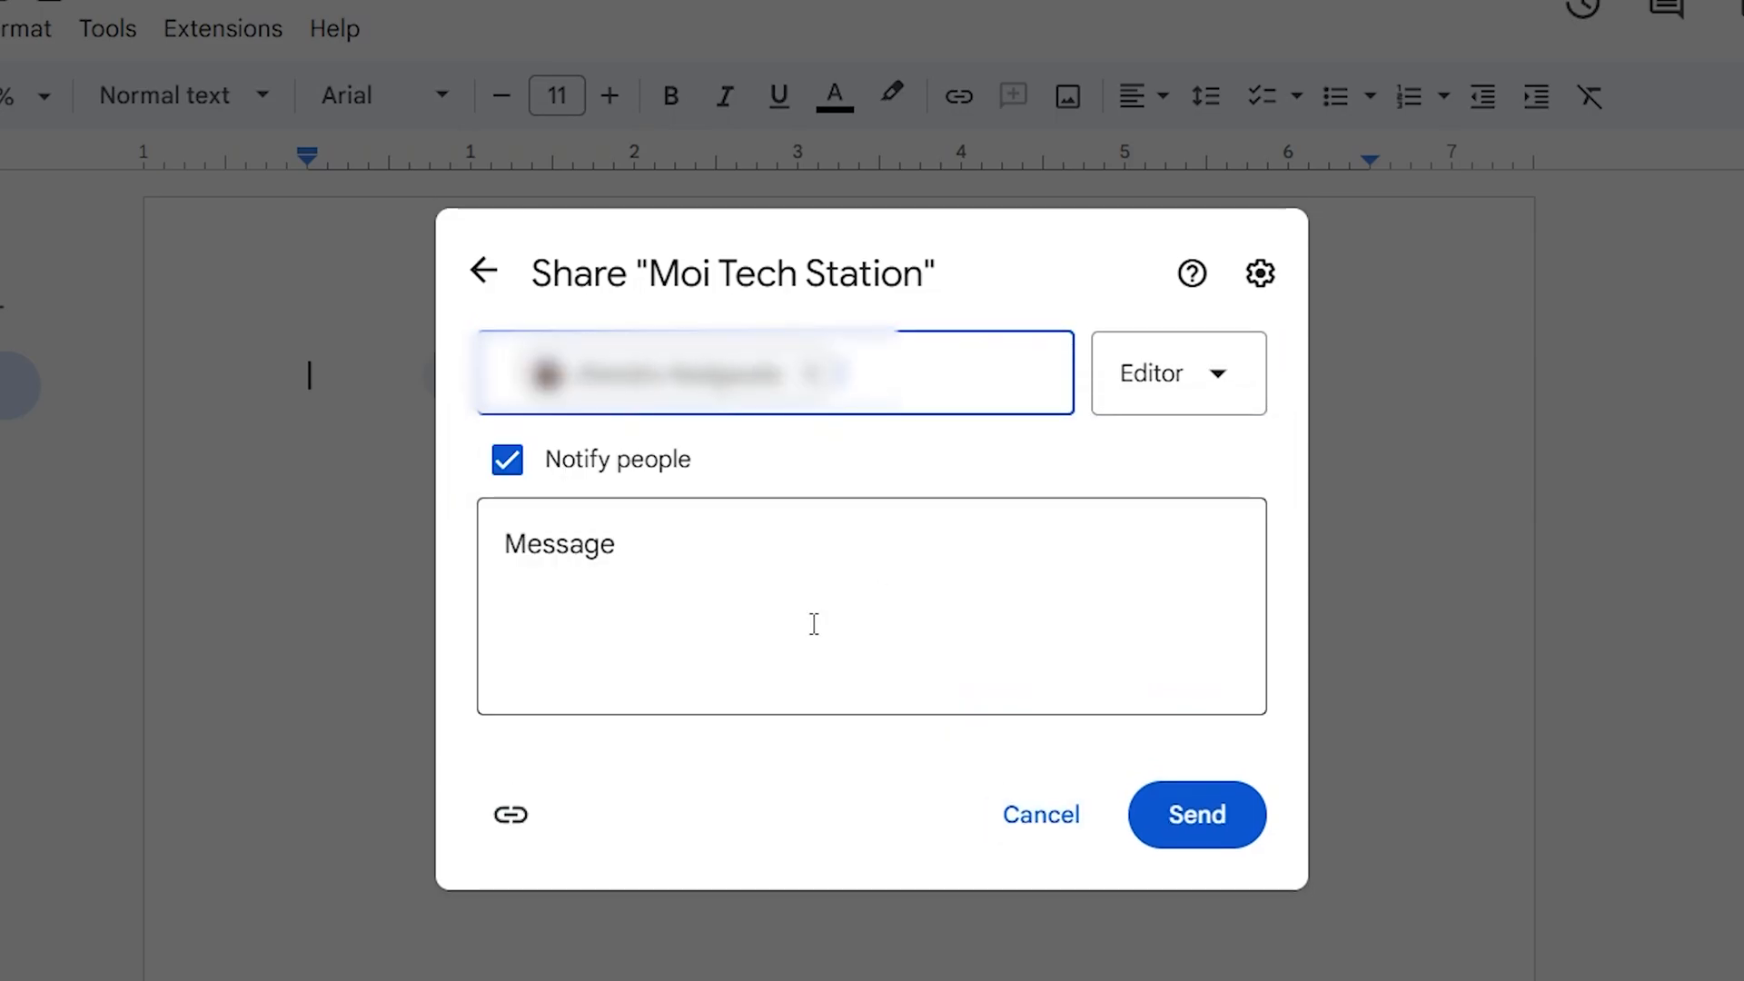
text(Sub)
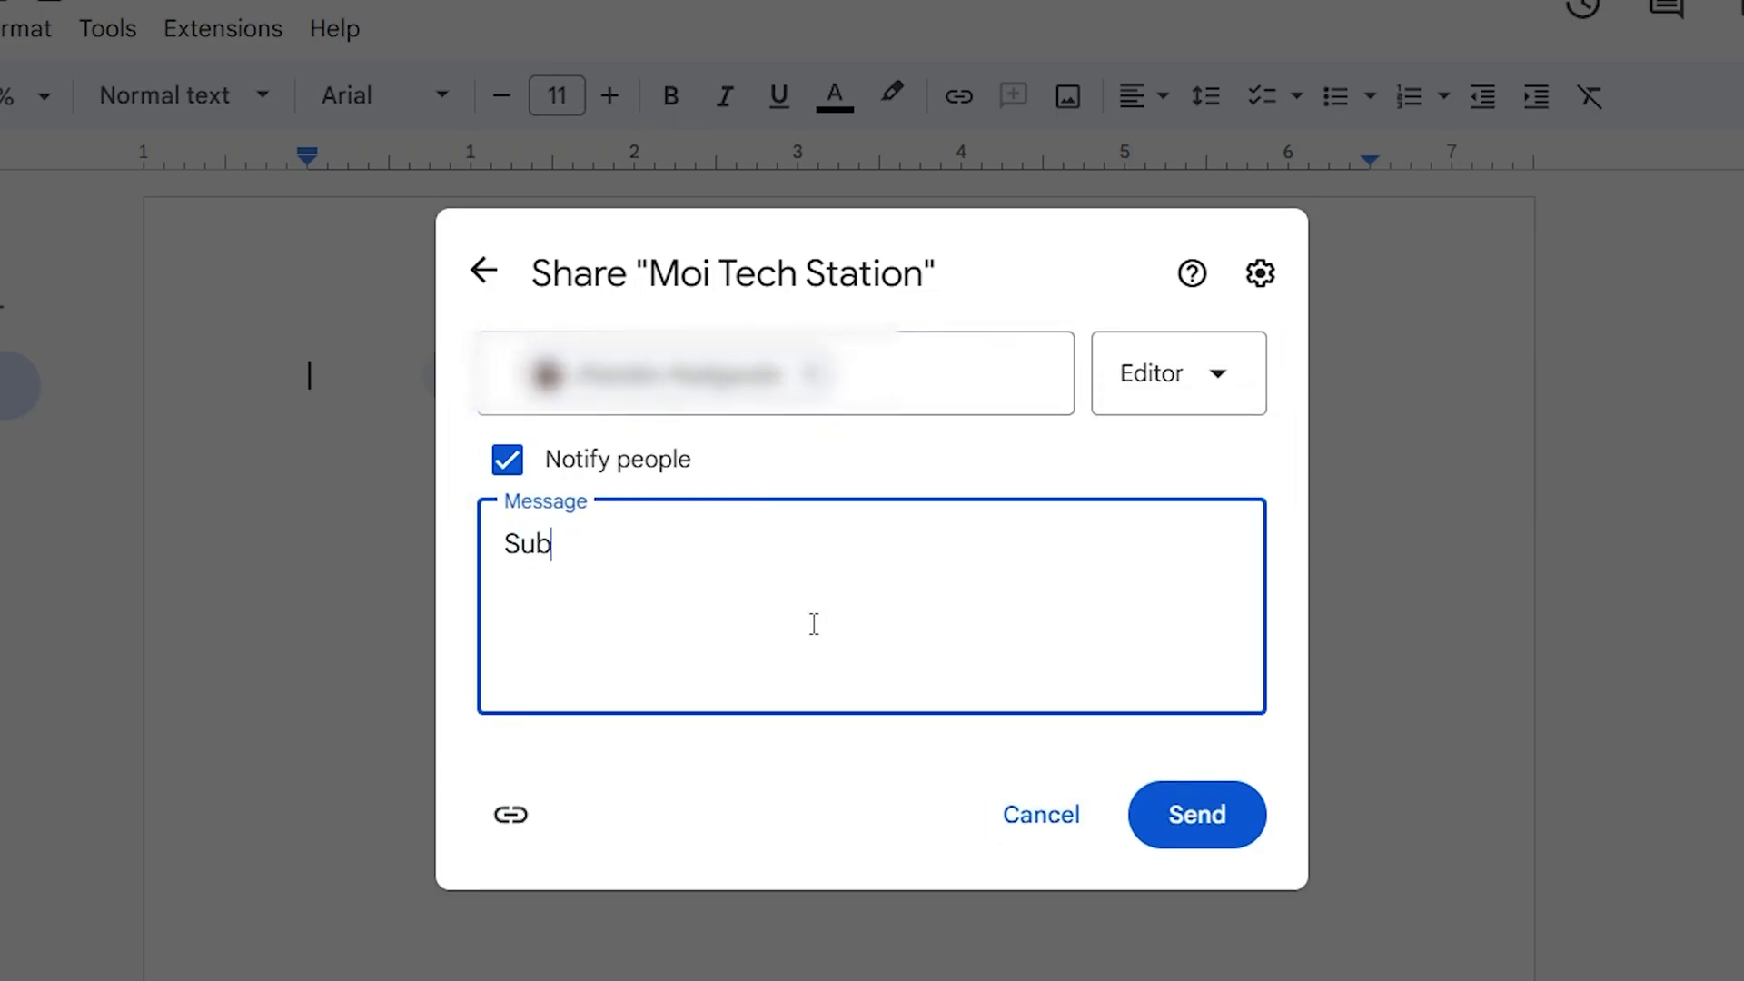
text(scribe)
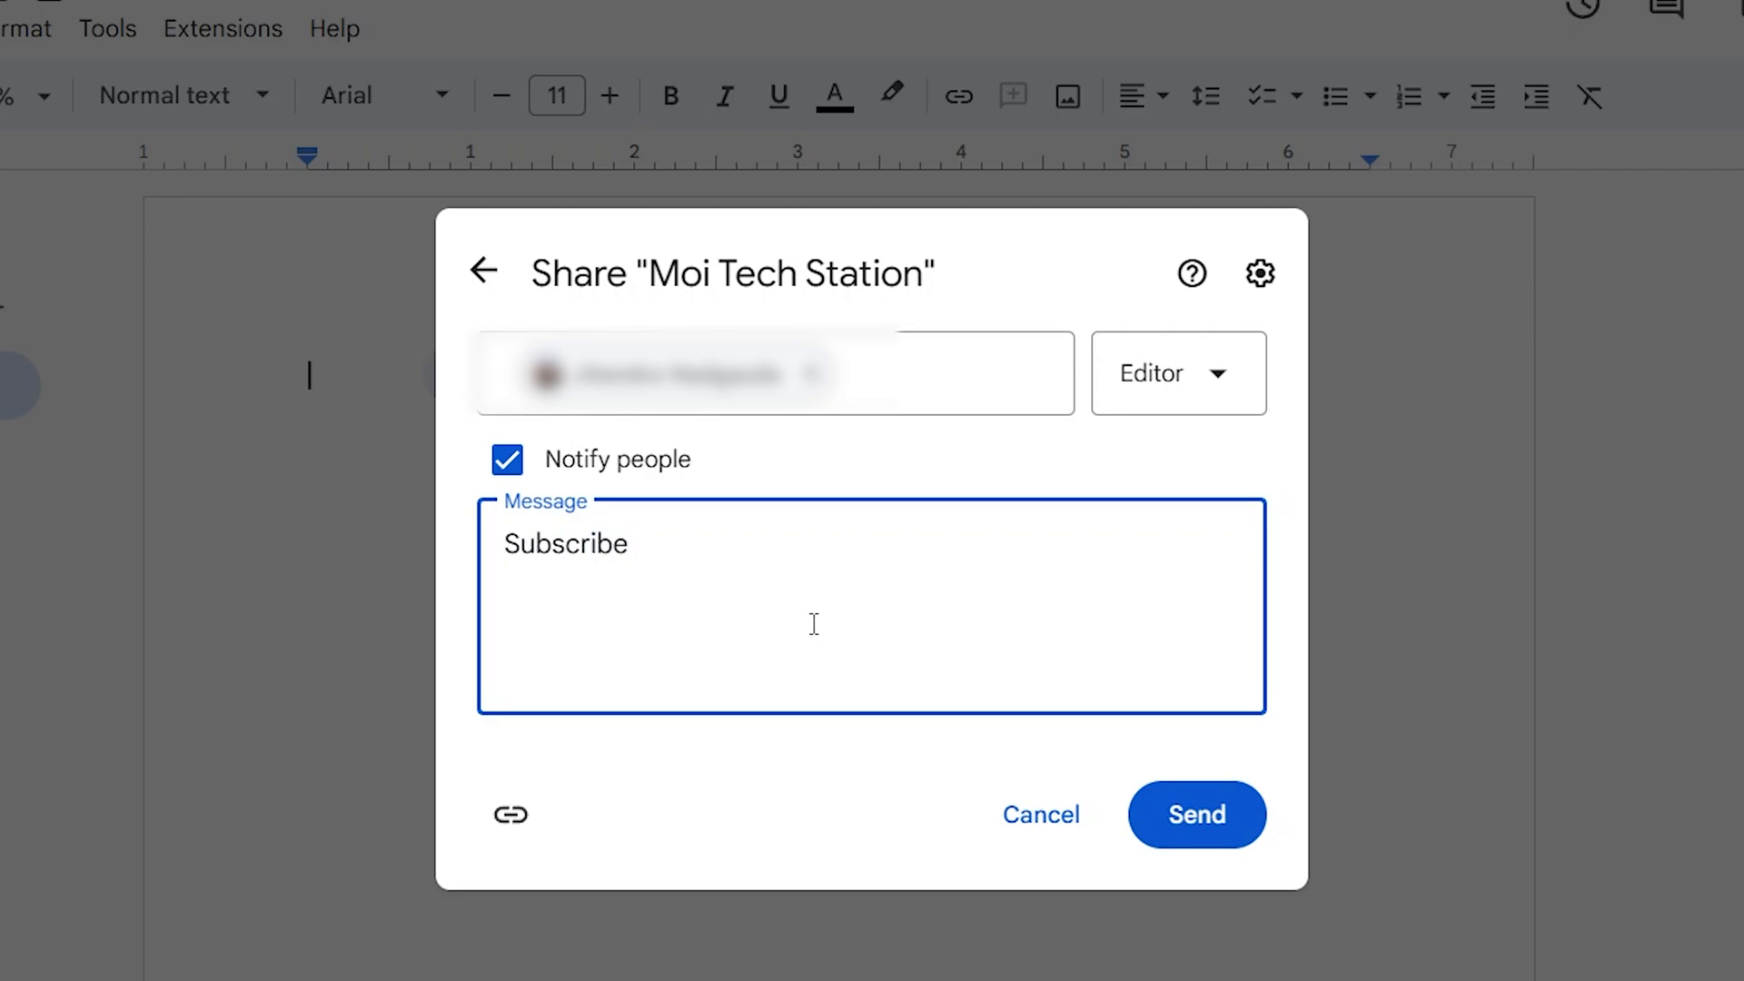
click(1195, 814)
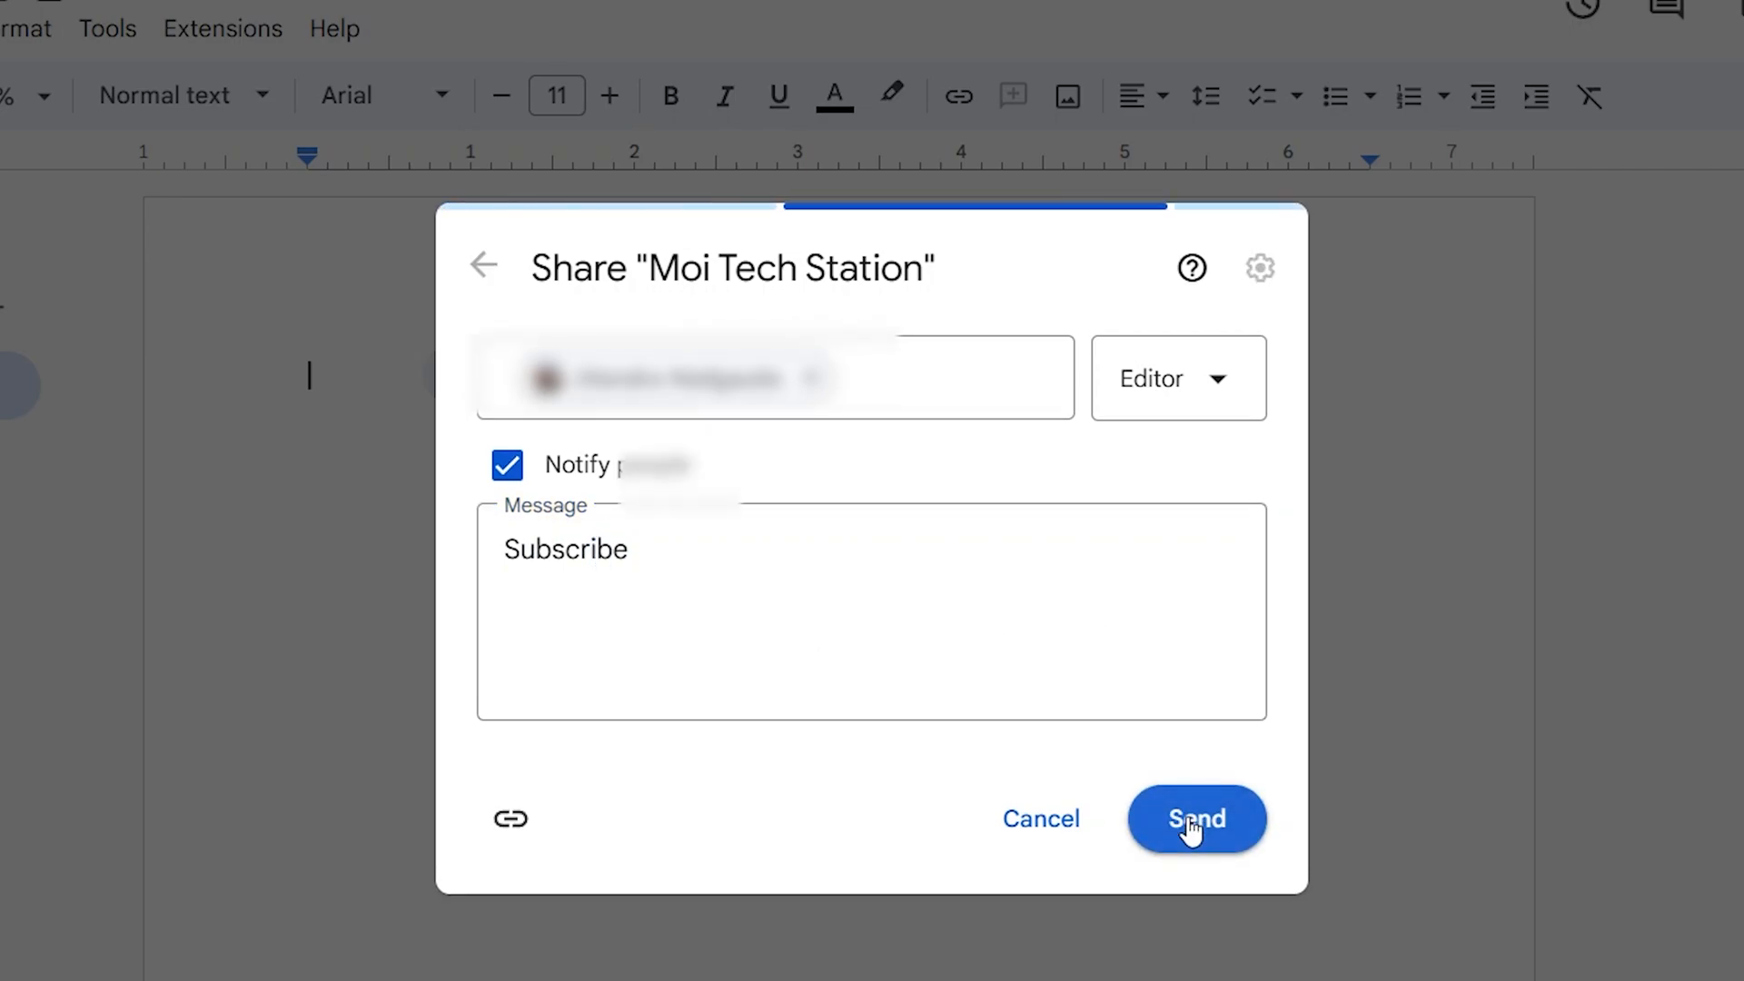
click(1195, 820)
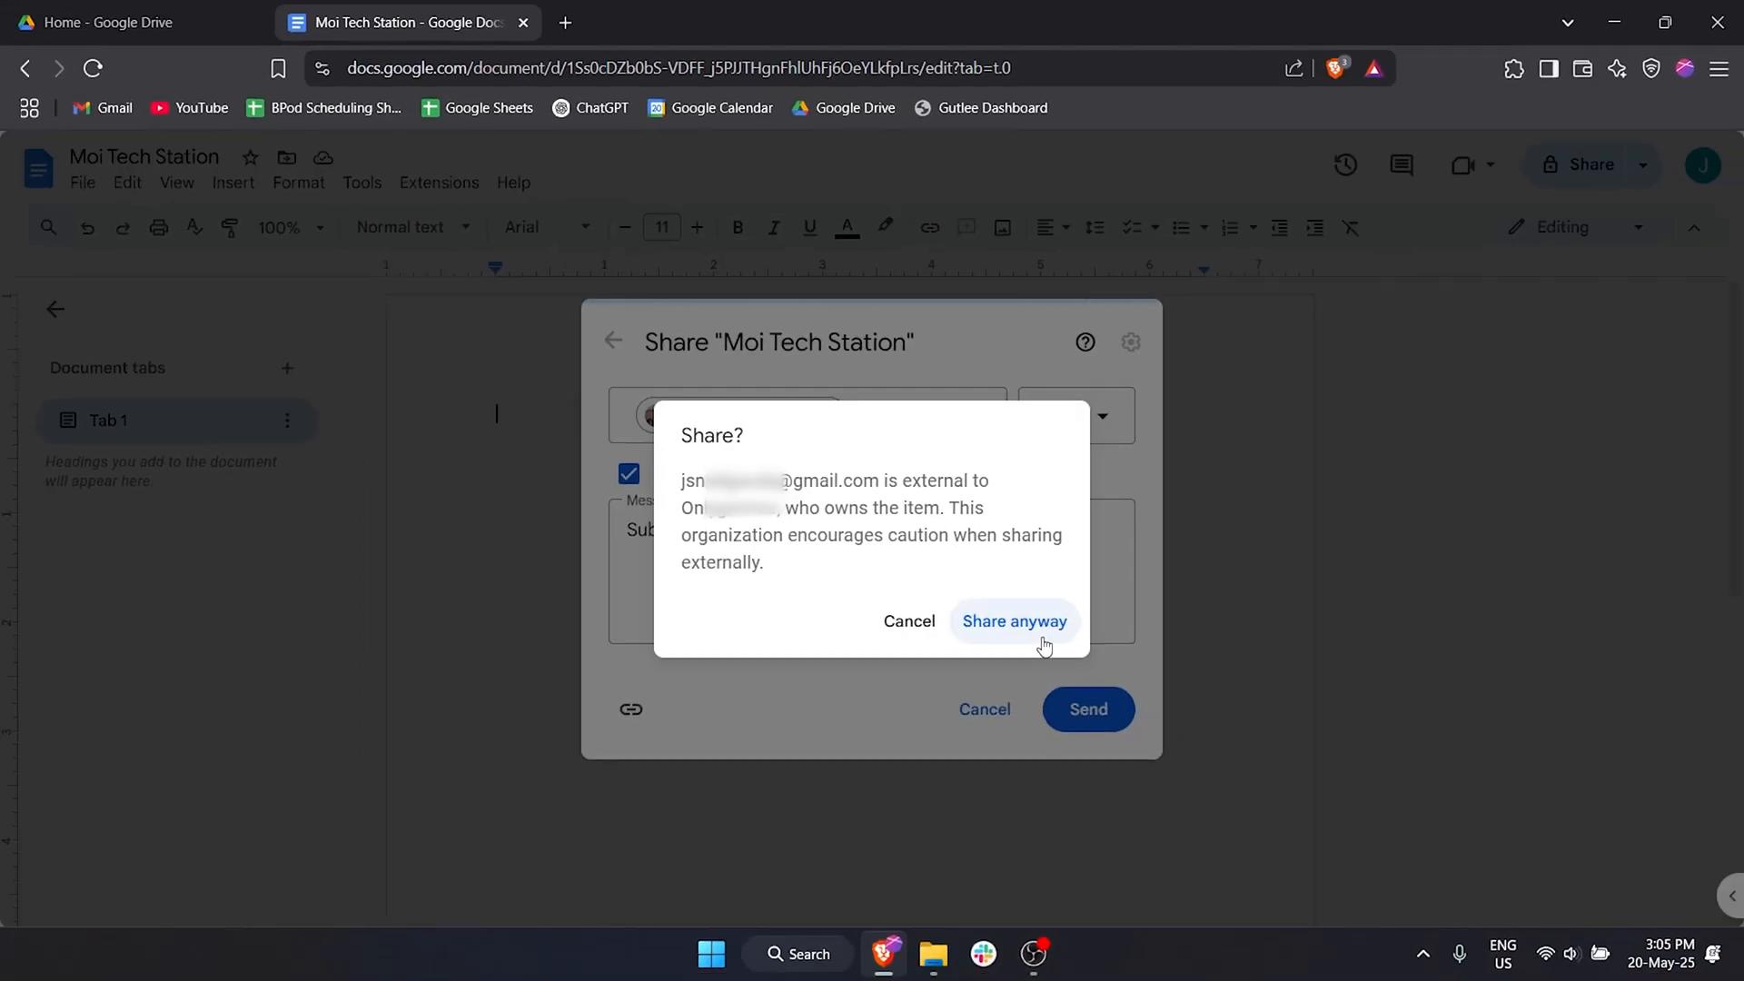
click(1014, 621)
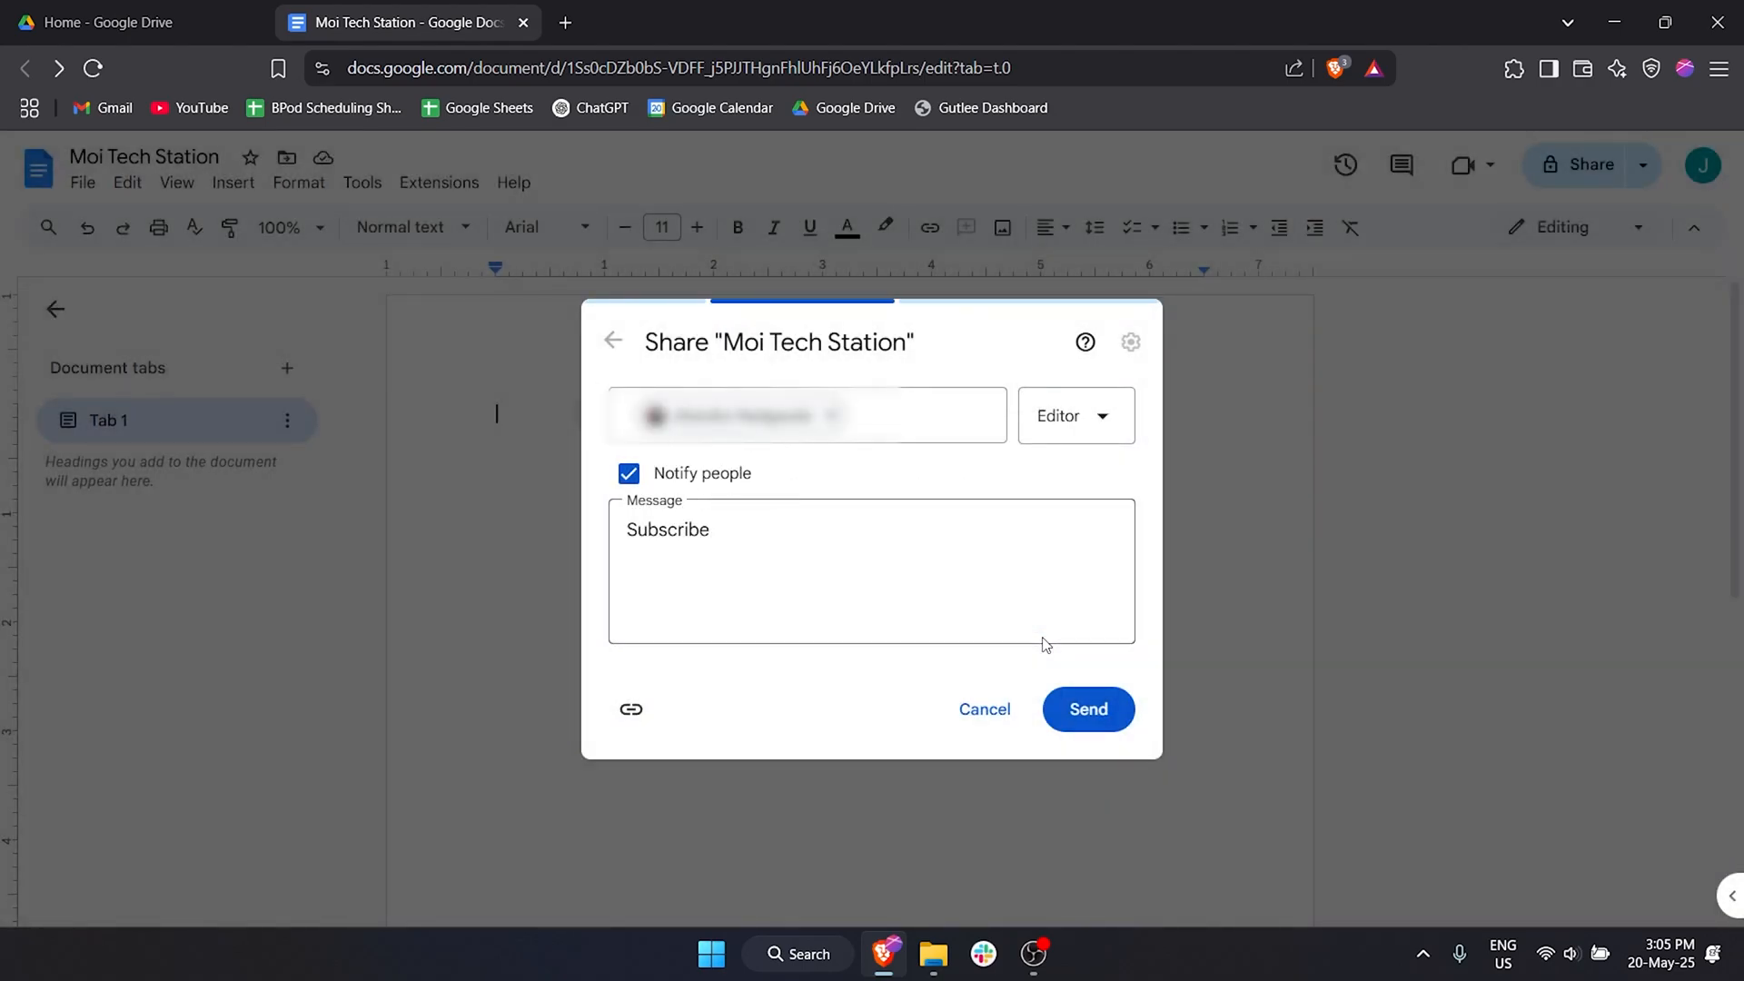
click(1086, 710)
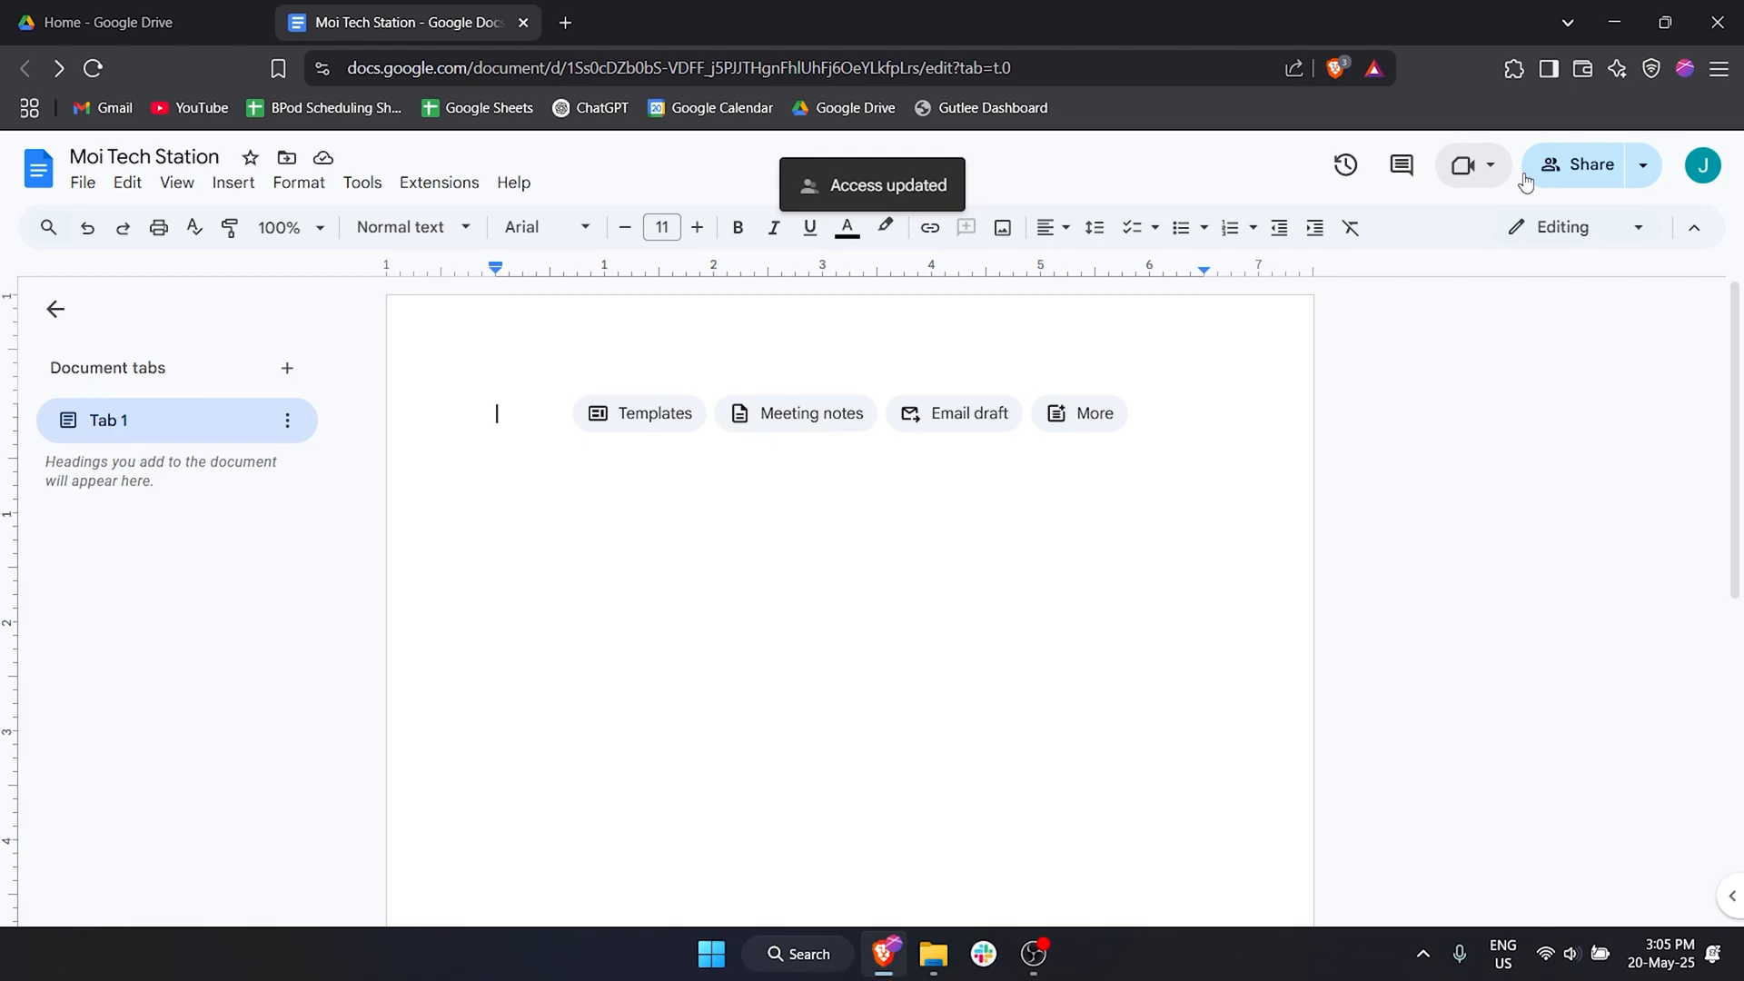
Change the recipient's access to Moi Tech Station to Commenter and save.
click(1577, 165)
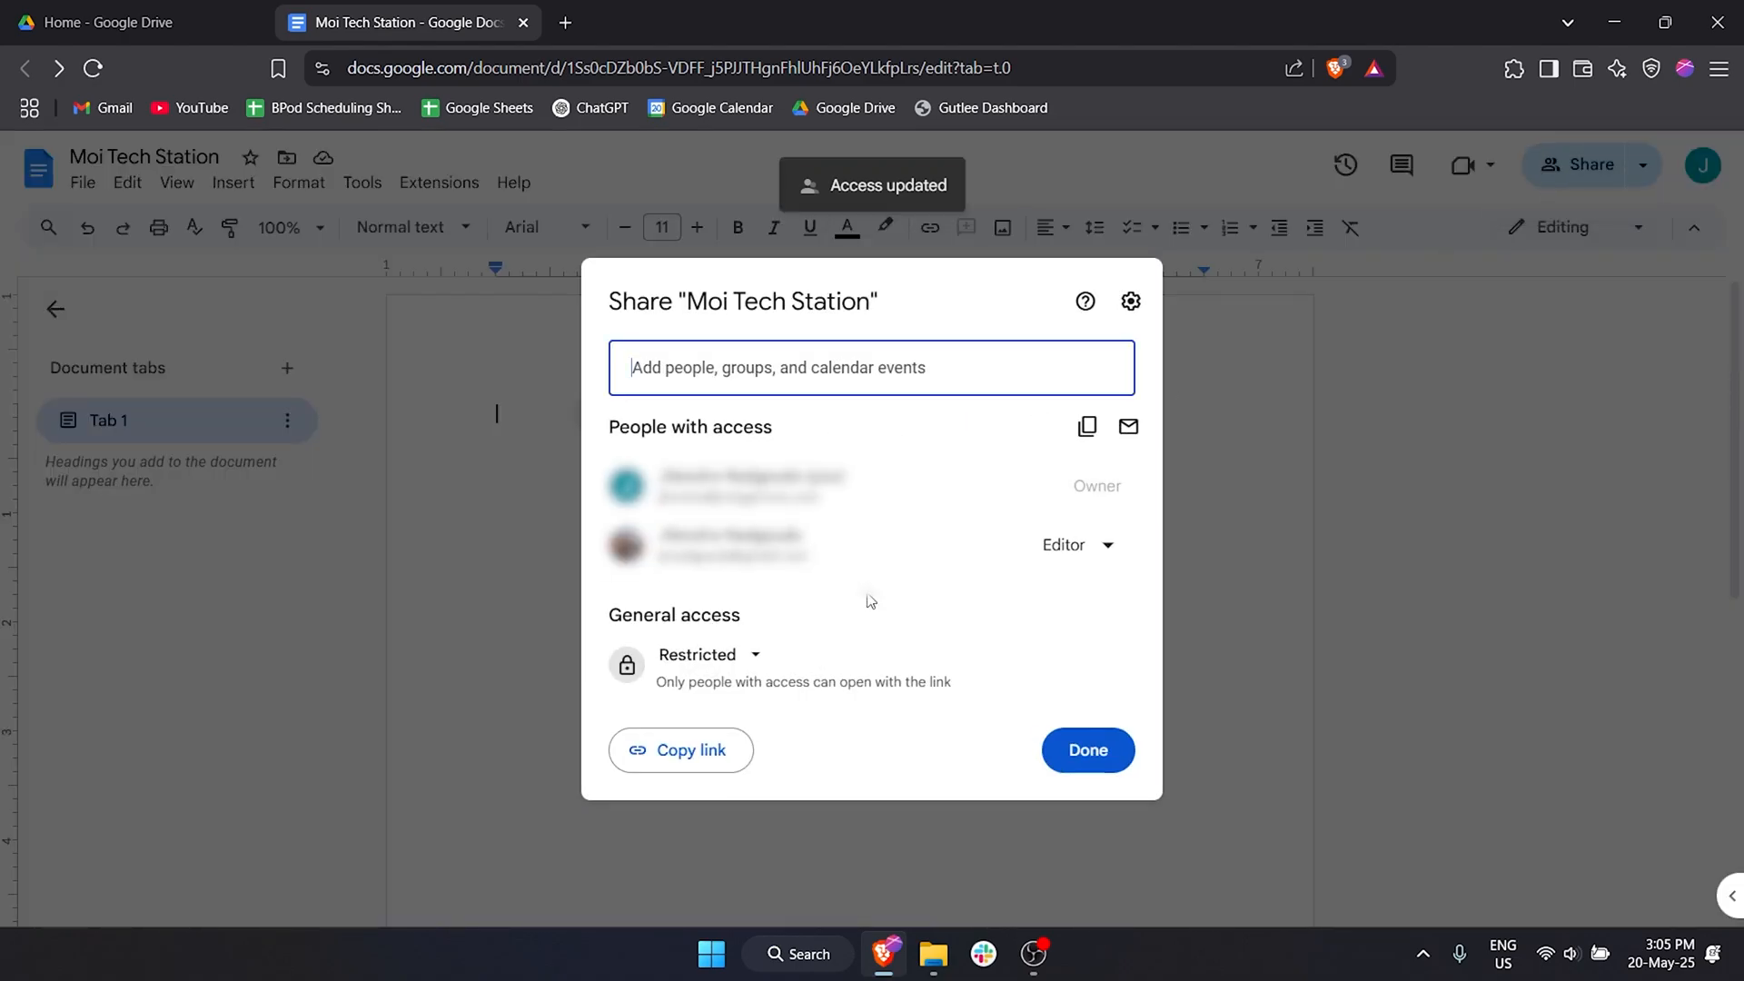
mouse_move(998, 565)
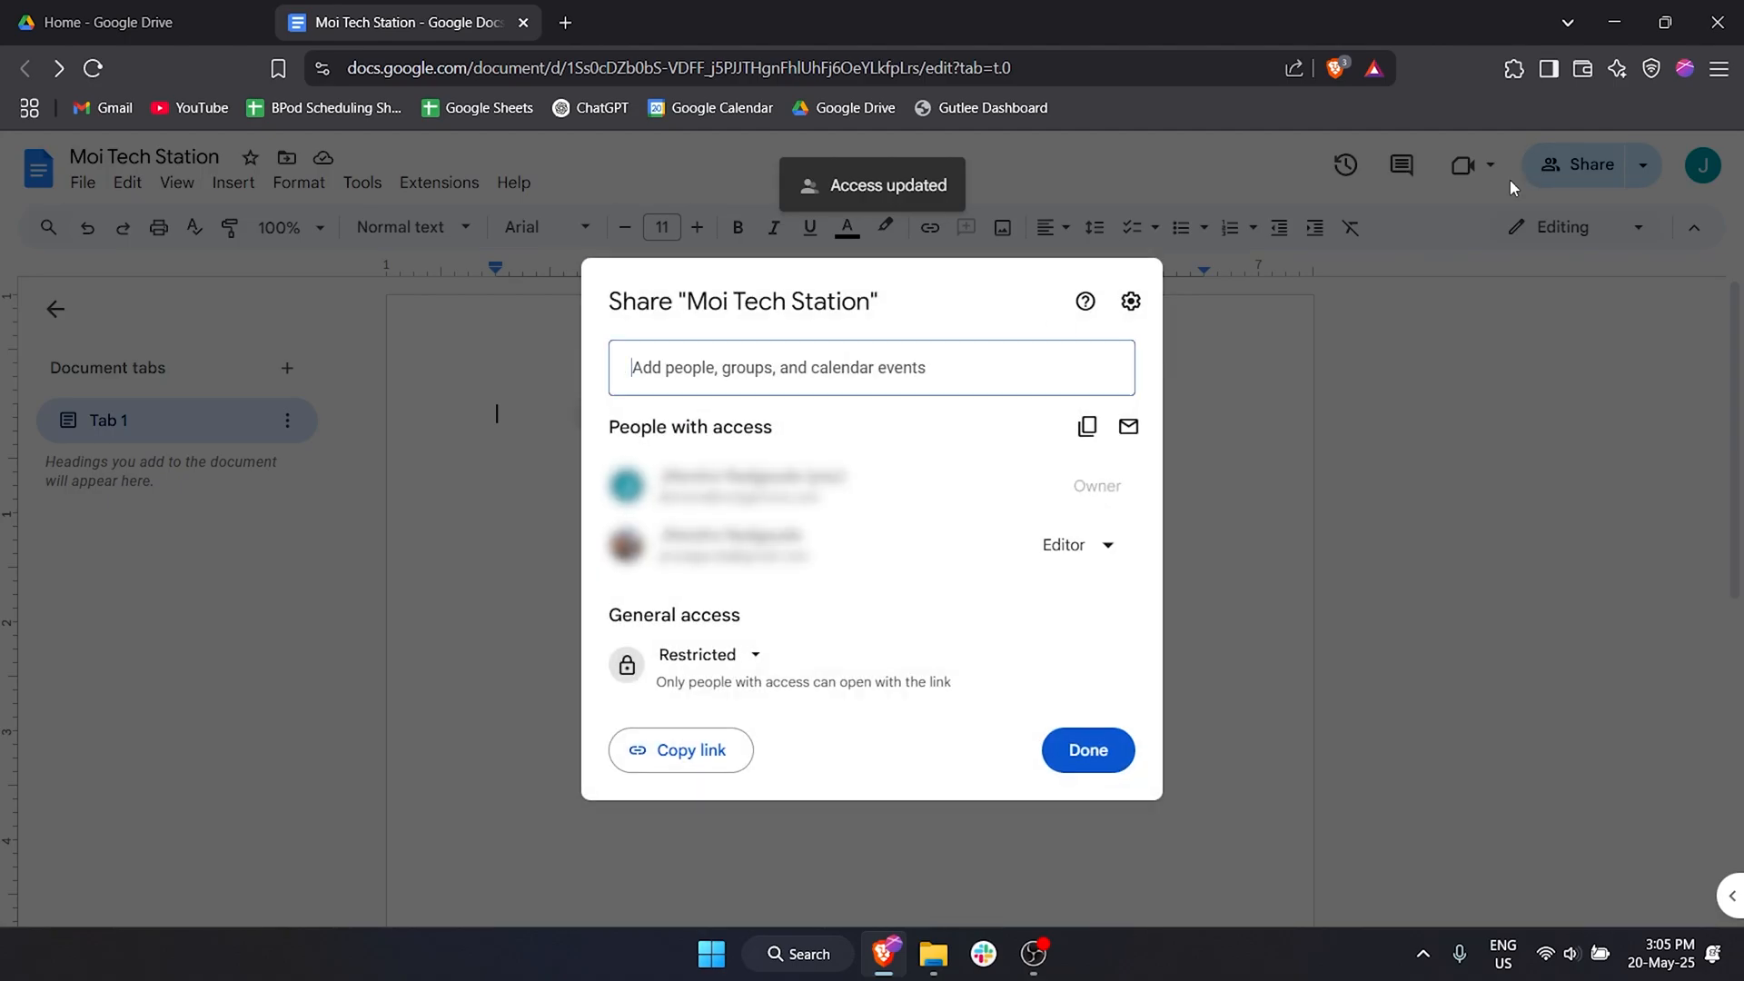
click(1074, 543)
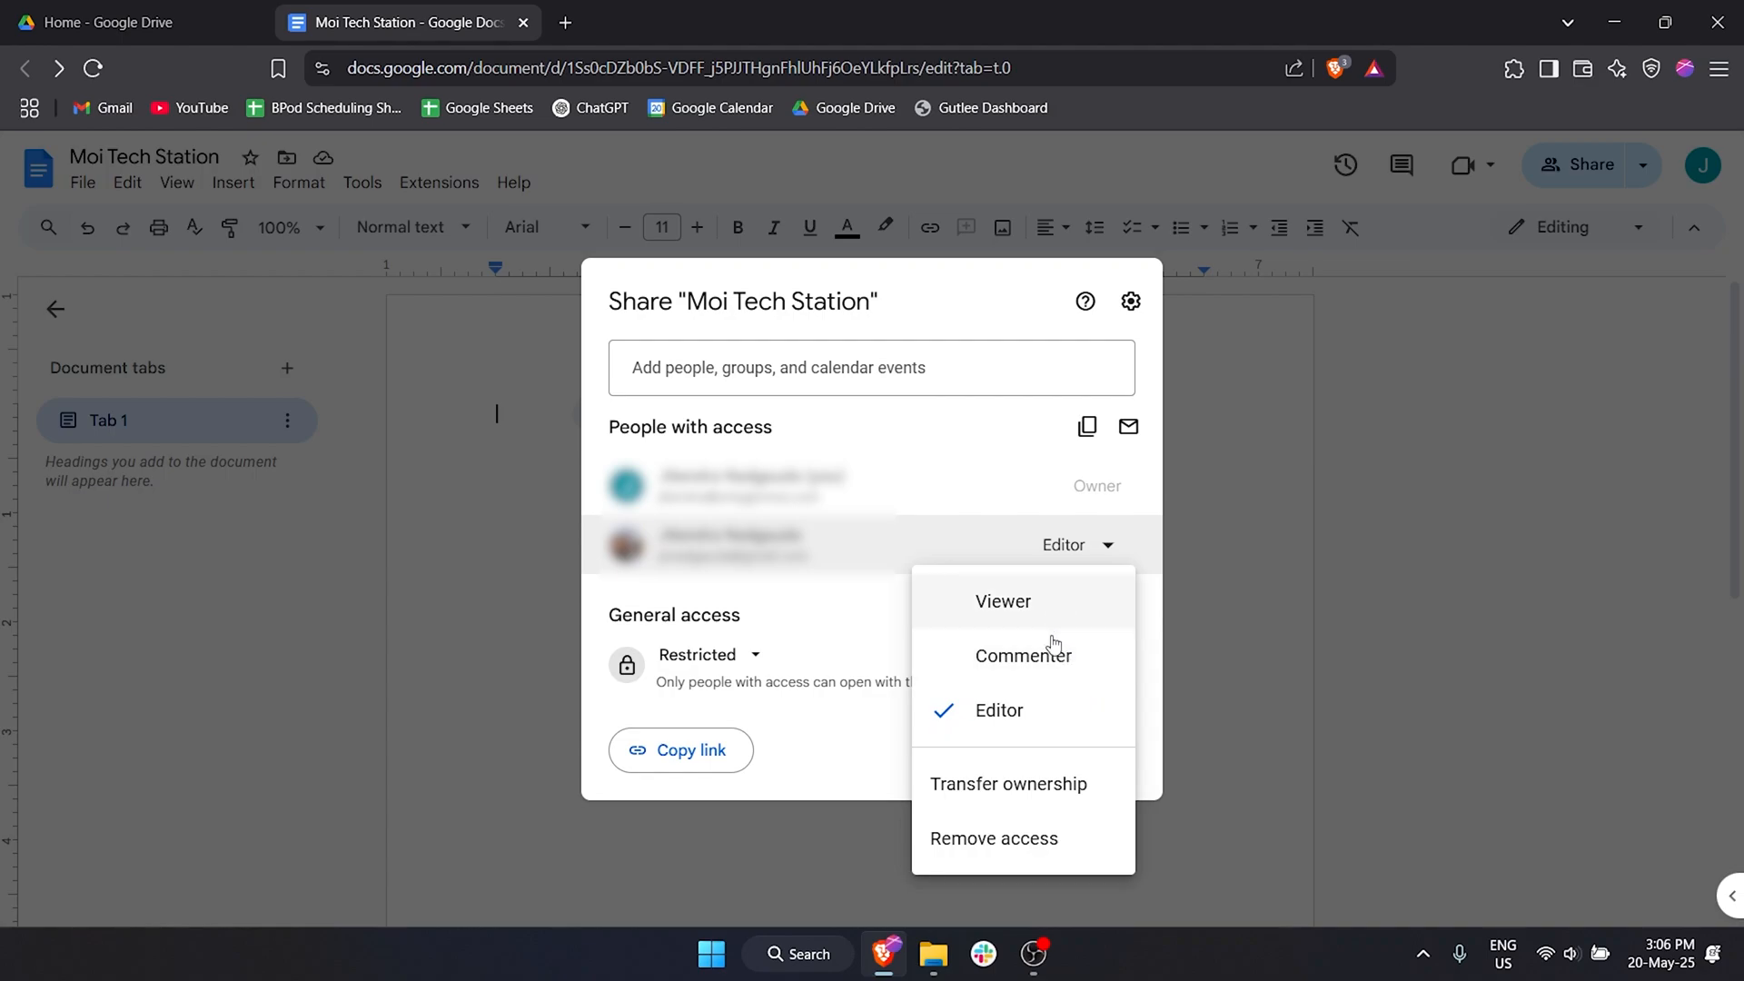
click(1023, 654)
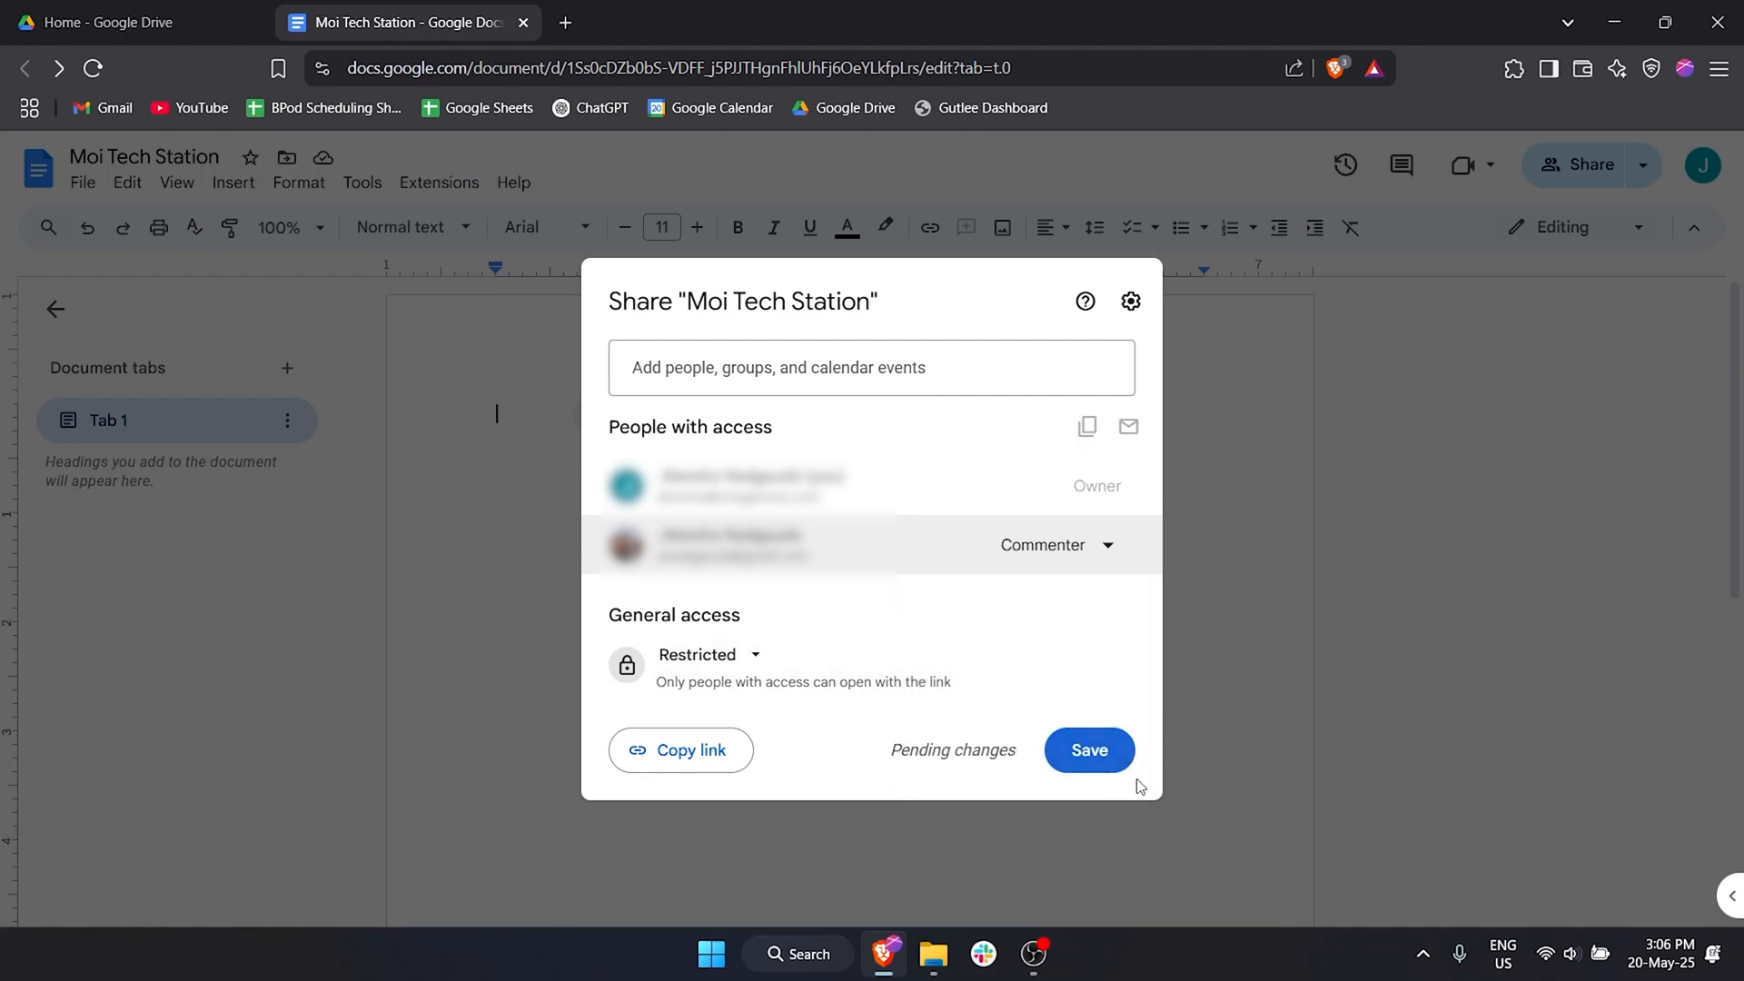
click(1088, 750)
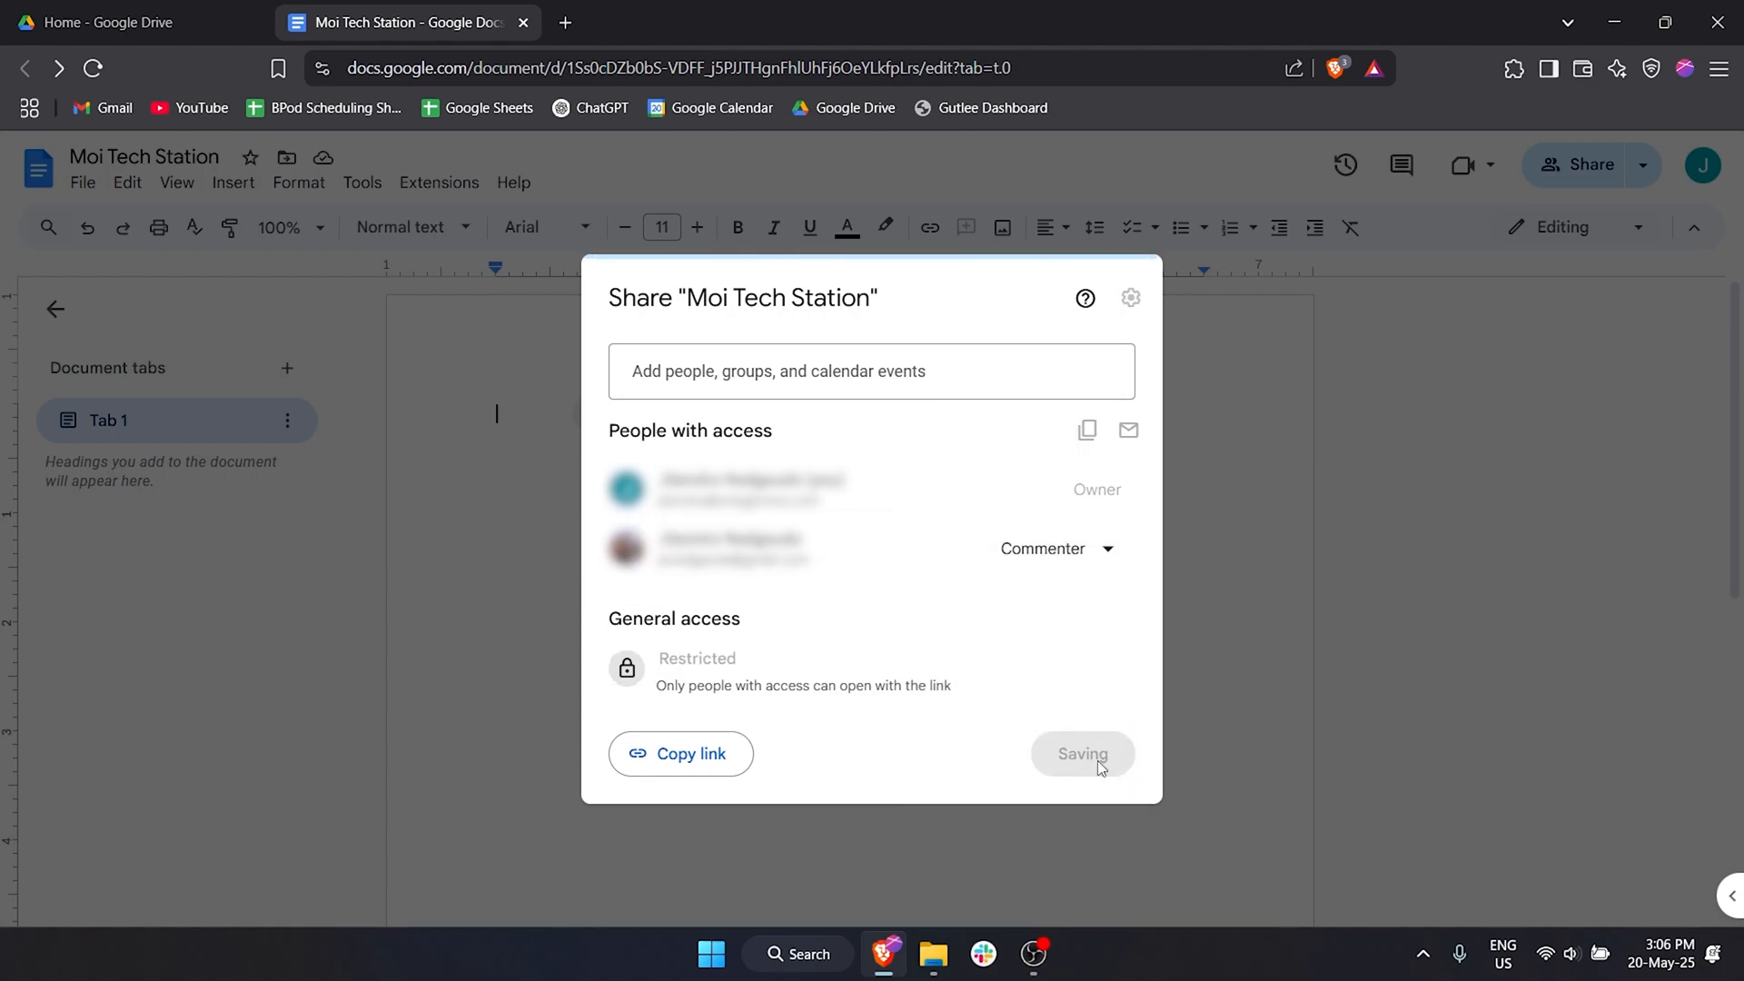